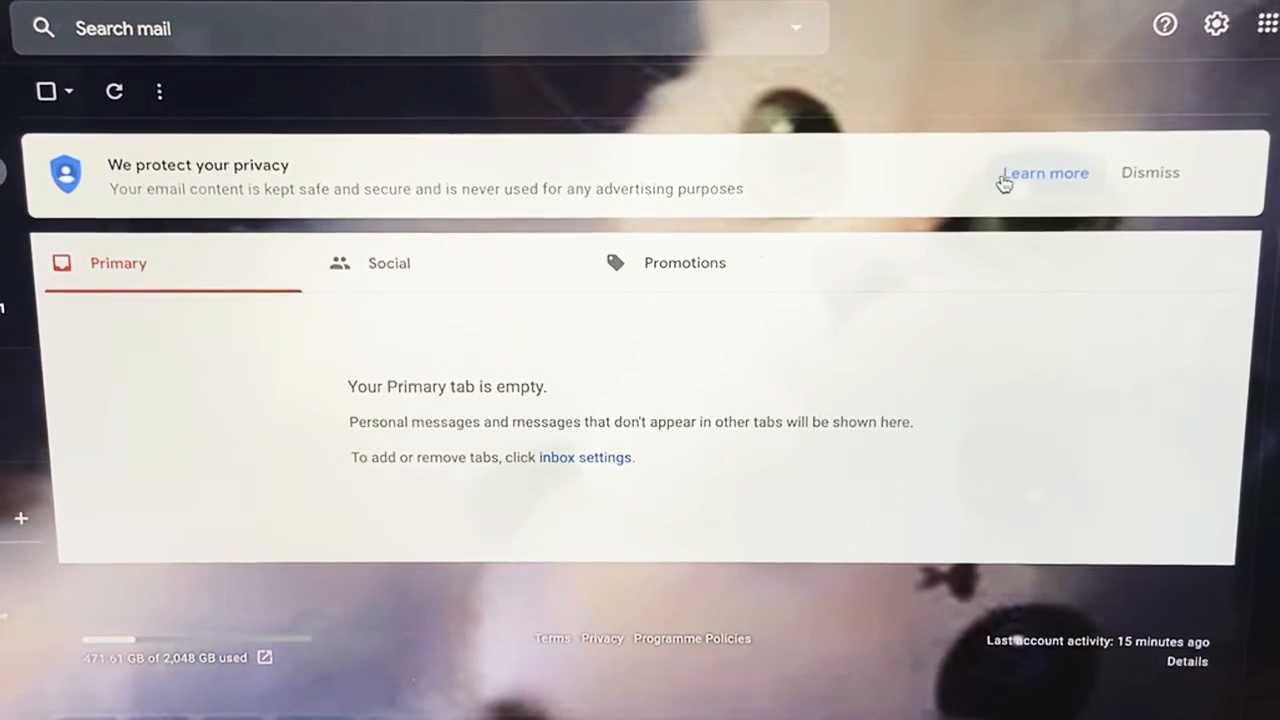
{"action": "mouse_move", "coordinate": [1004, 408]}
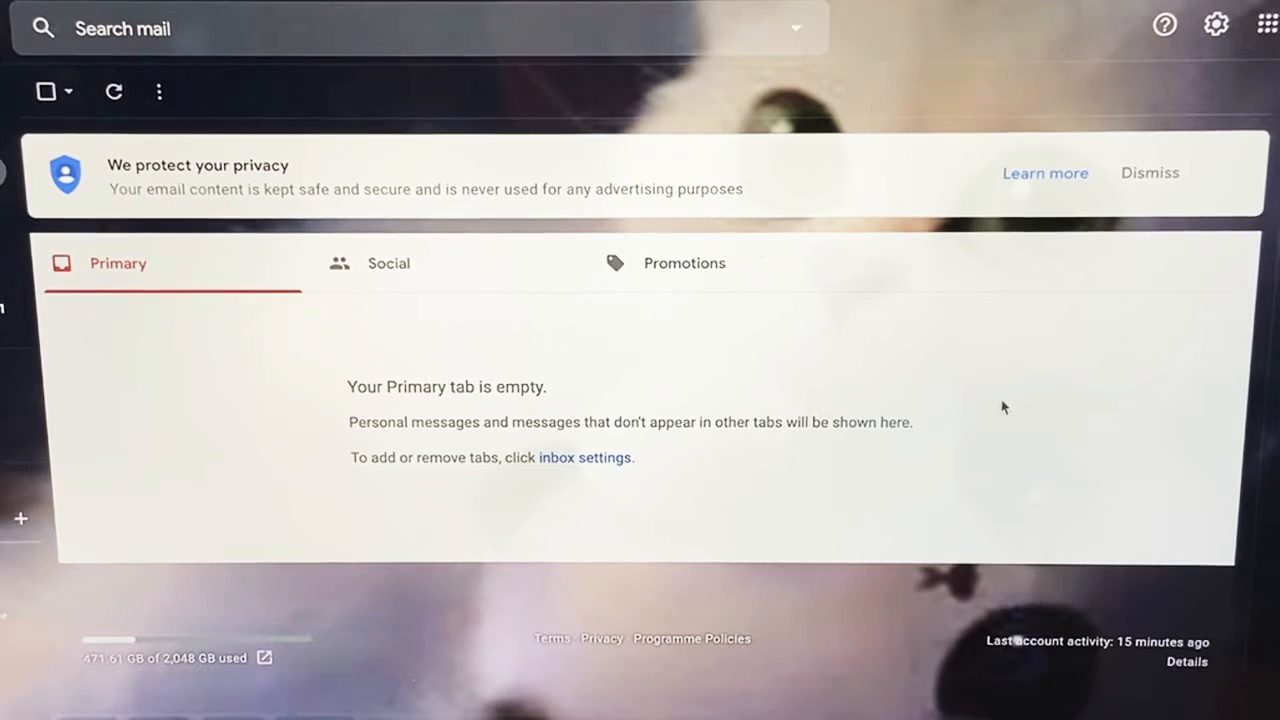
{"action": "mouse_move", "coordinate": [756, 432]}
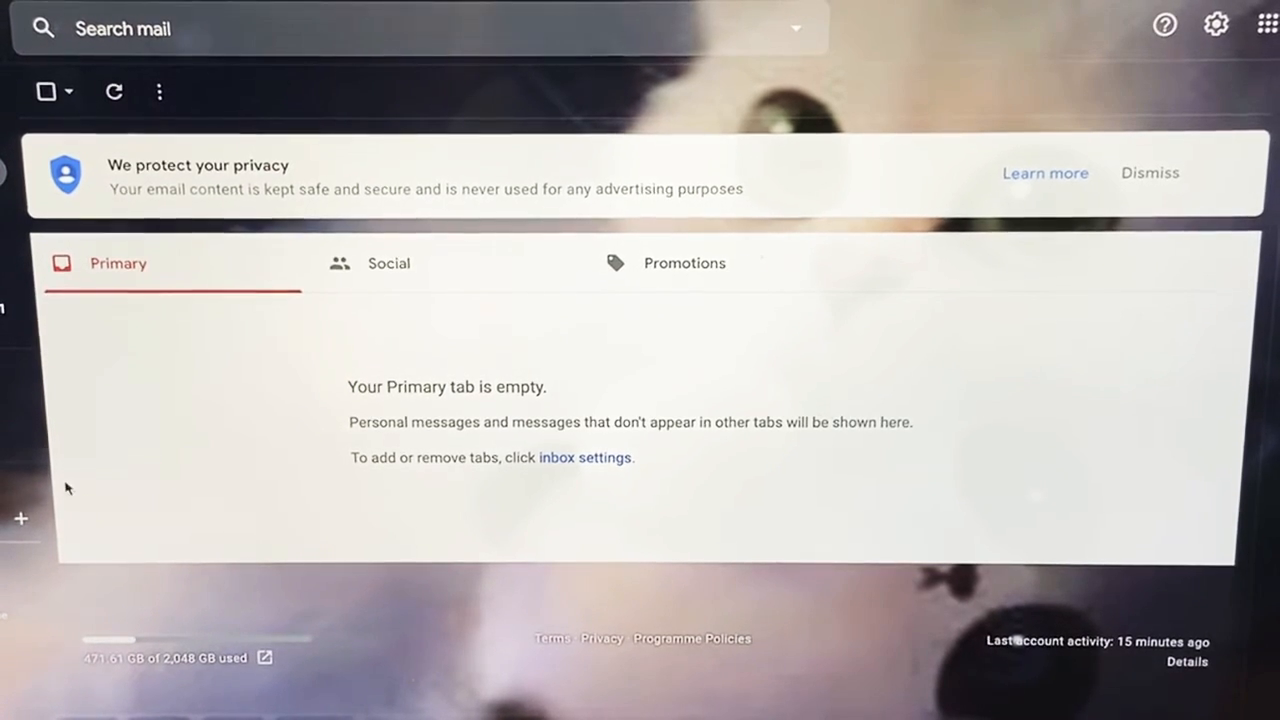
{"action": "mouse_move", "coordinate": [464, 526]}
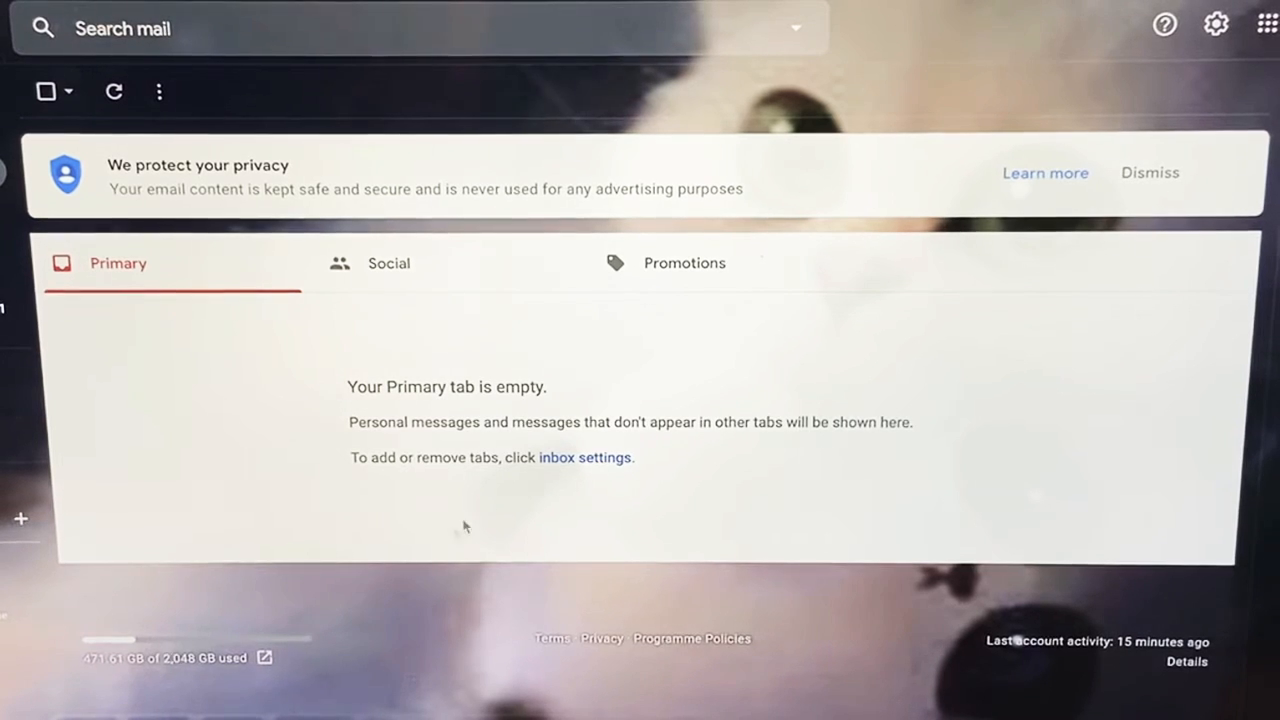
{"action": "mouse_move", "coordinate": [968, 232]}
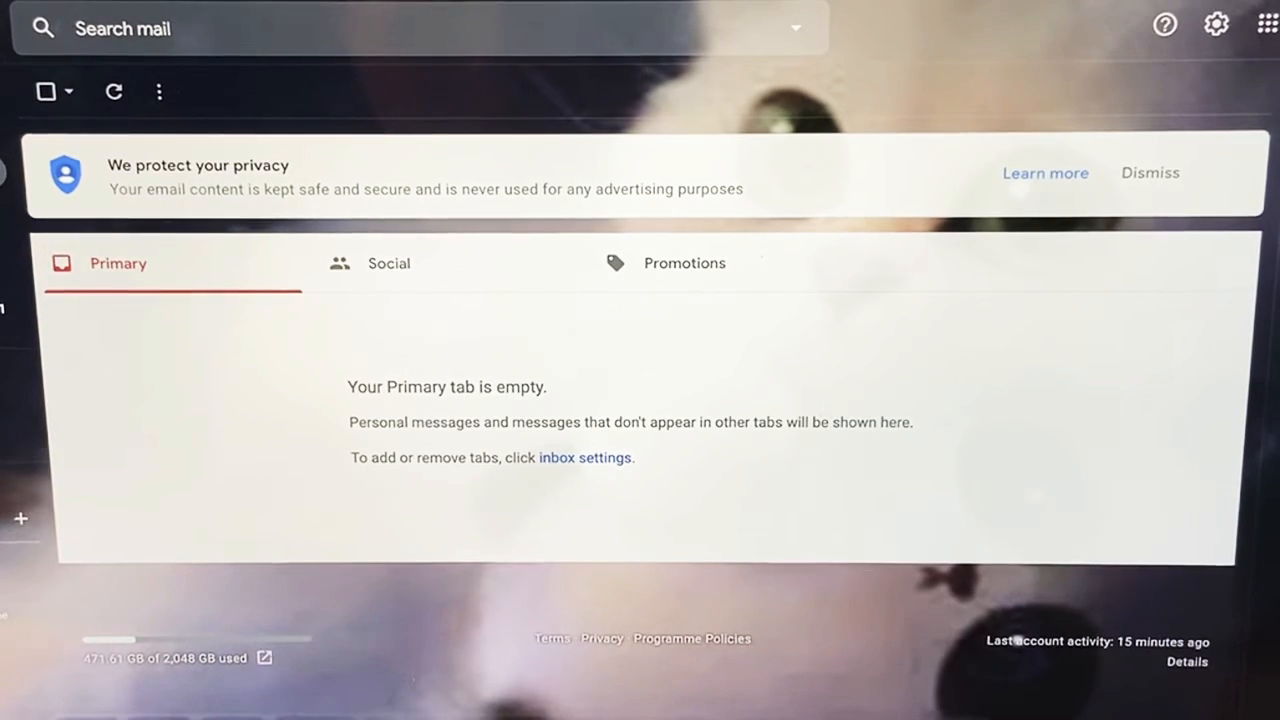
- Show Gmail's quick settings panel from the gear icon
{"action": "left_click", "coordinate": [1216, 24]}
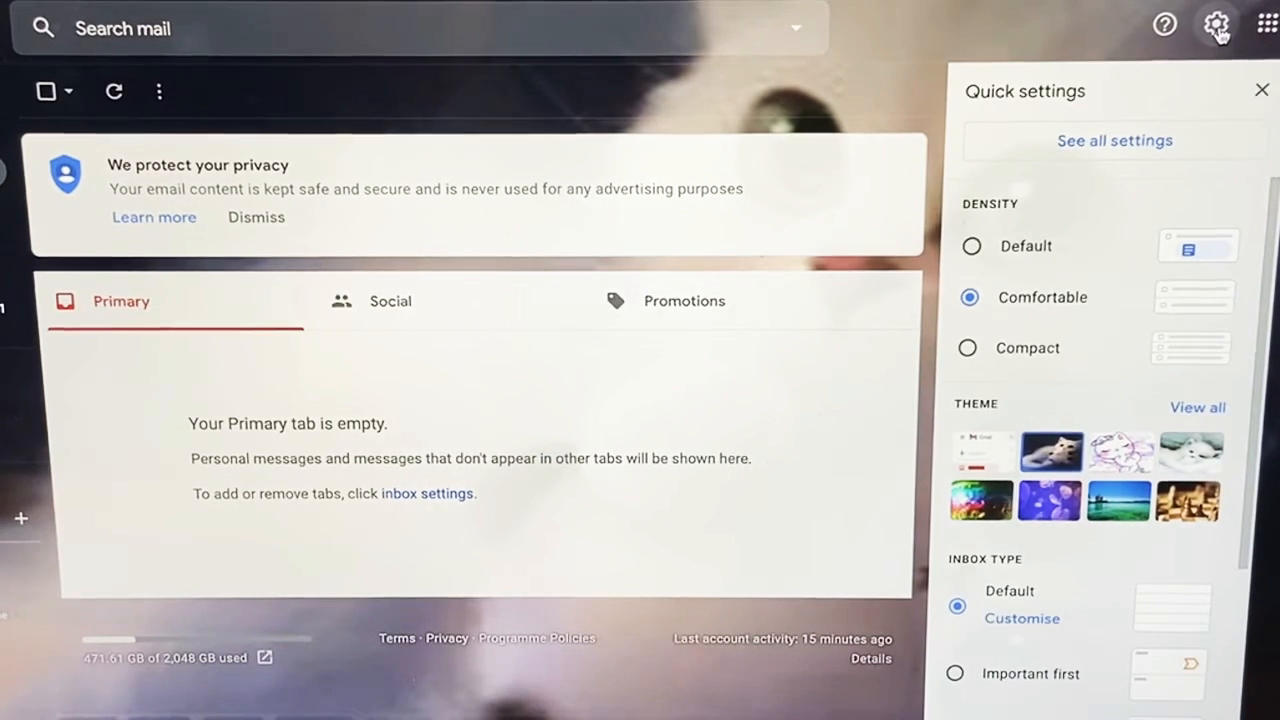
{"action": "mouse_move", "coordinate": [1108, 340]}
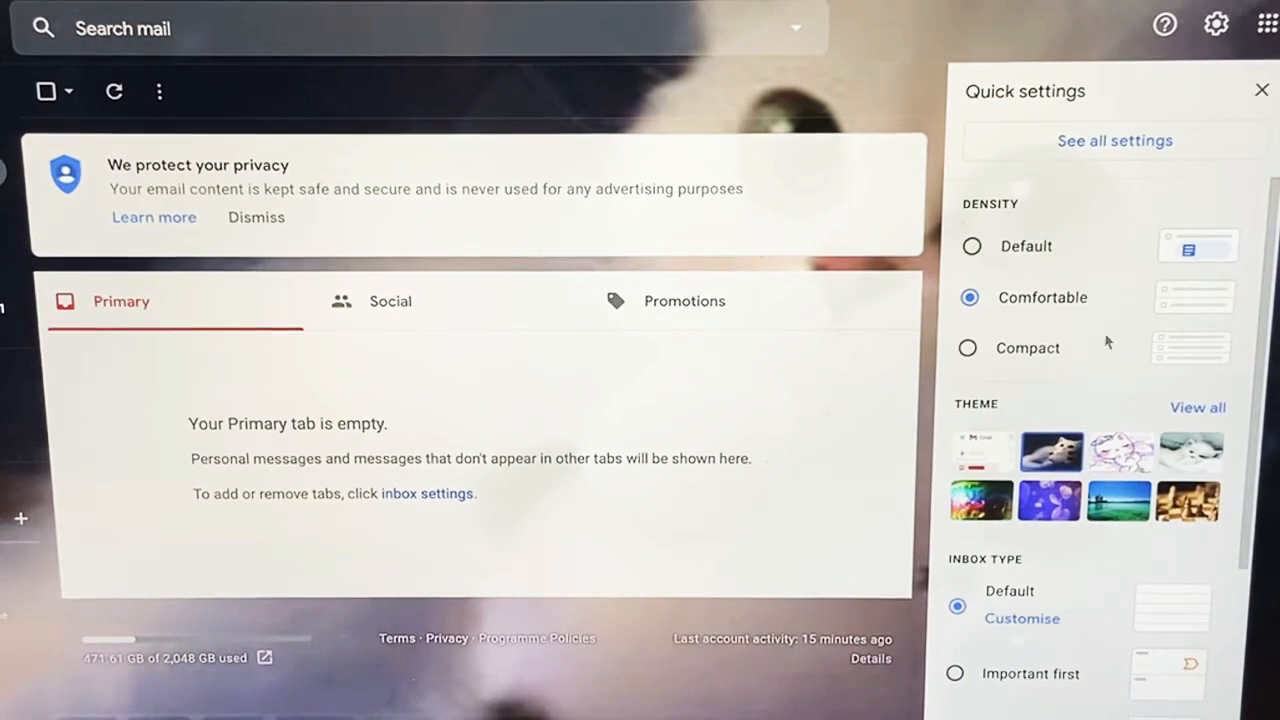
{"action": "mouse_move", "coordinate": [980, 448]}
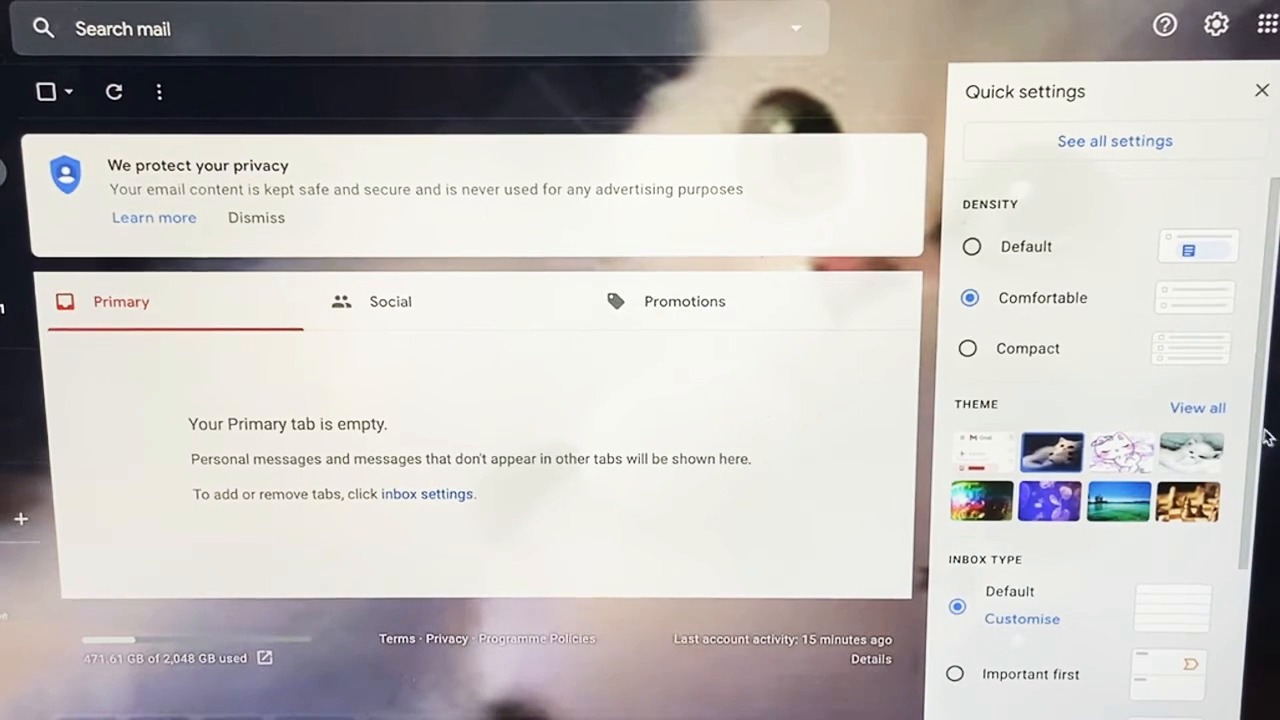
- Show the Pick your theme dialog via View all and browse its background images
{"action": "left_click", "coordinate": [1196, 408]}
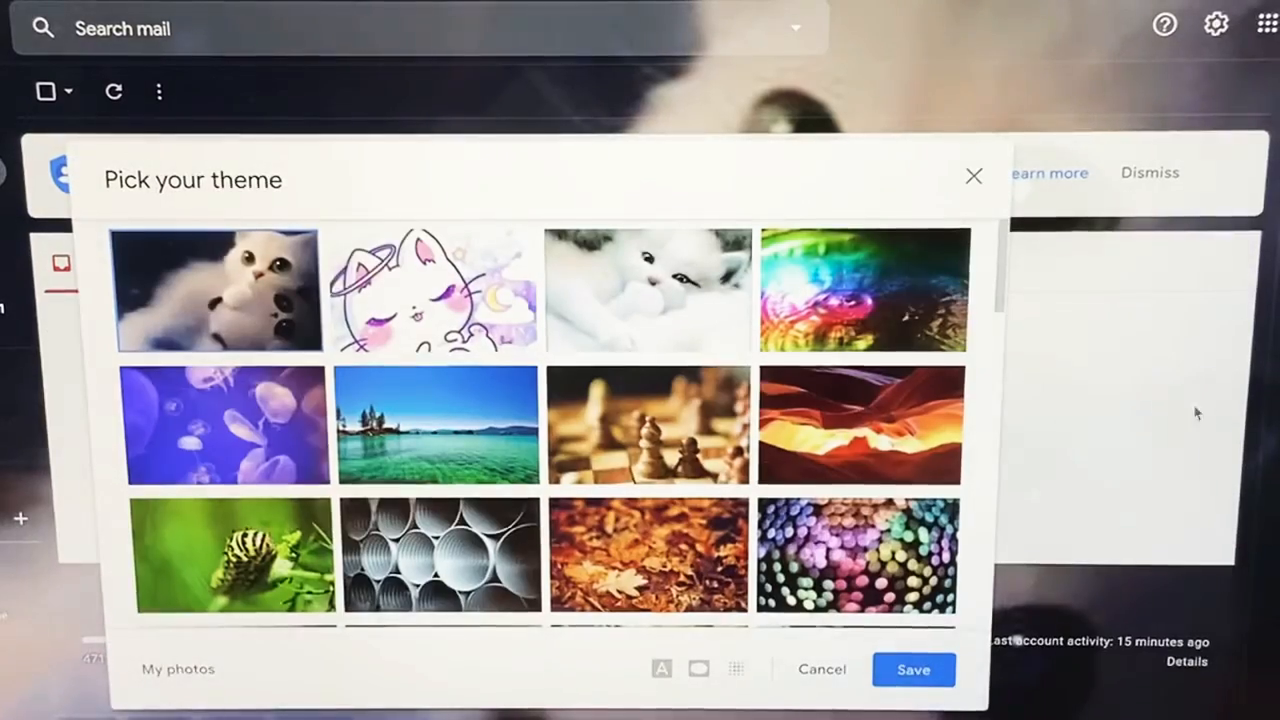
{"action": "scroll", "scroll_direction": "down", "scroll_amount": 3}
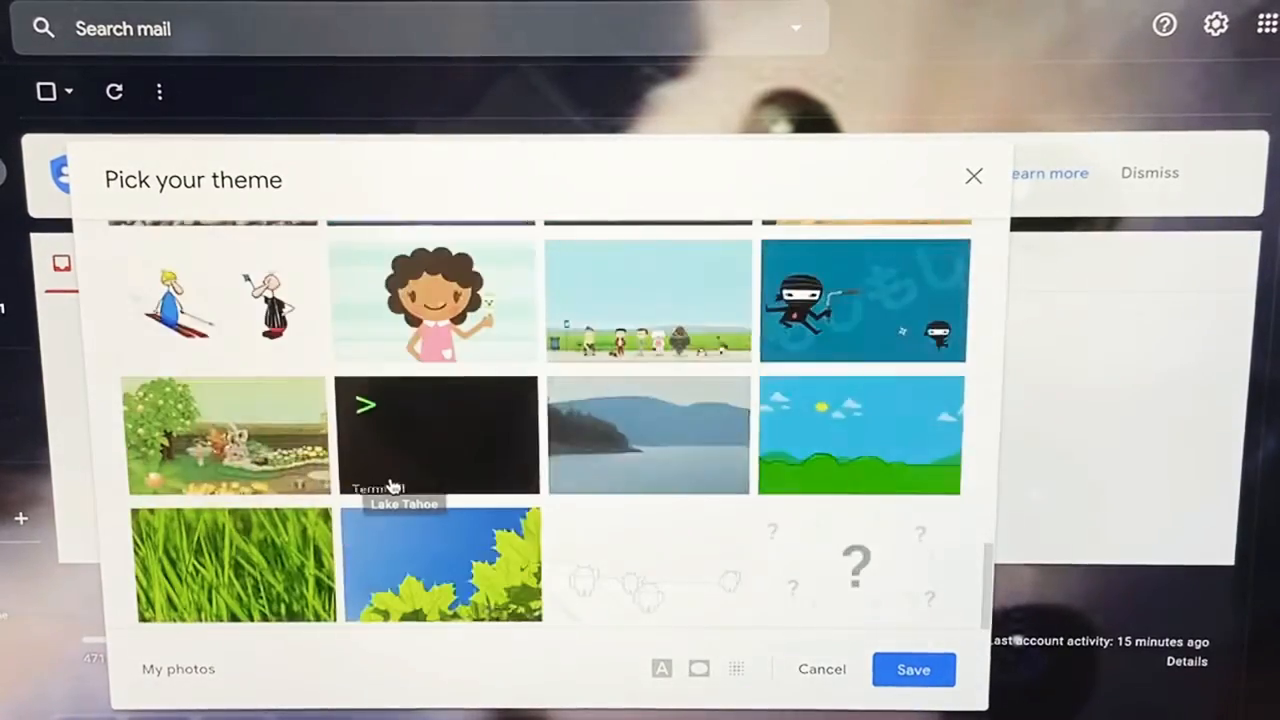
{"action": "scroll", "scroll_direction": "up", "scroll_amount": 3}
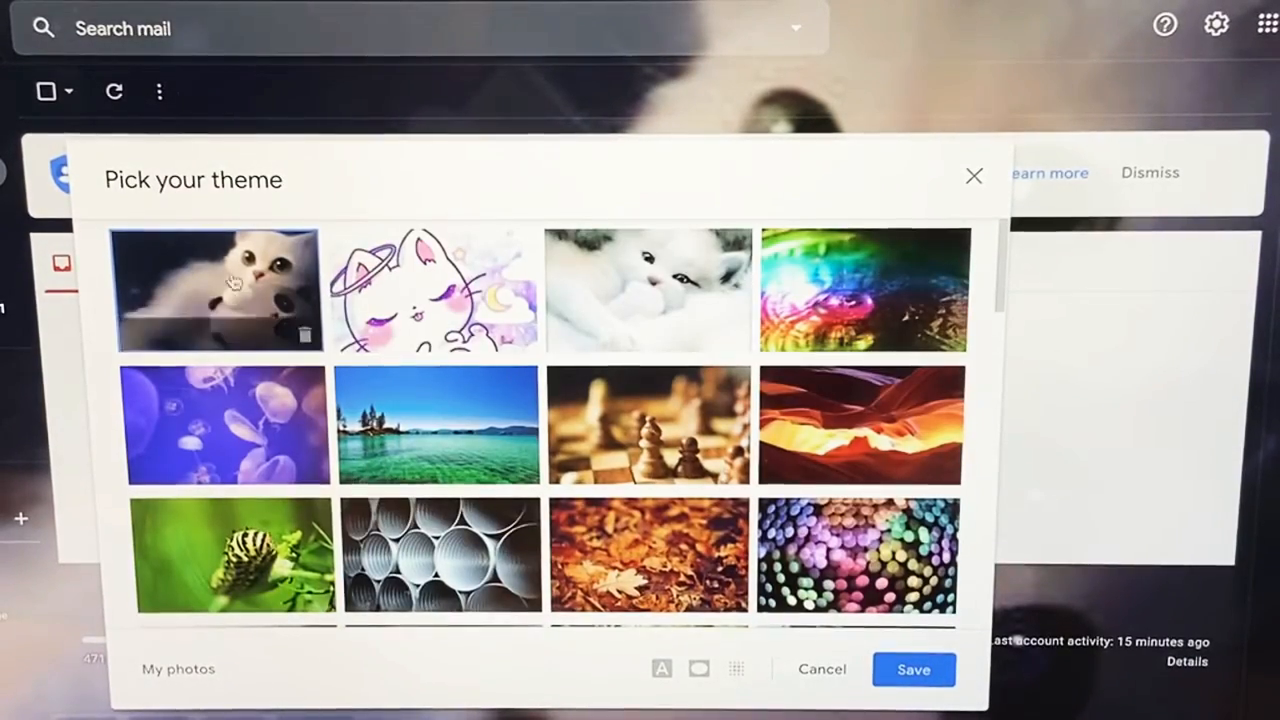
{"action": "mouse_move", "coordinate": [648, 324]}
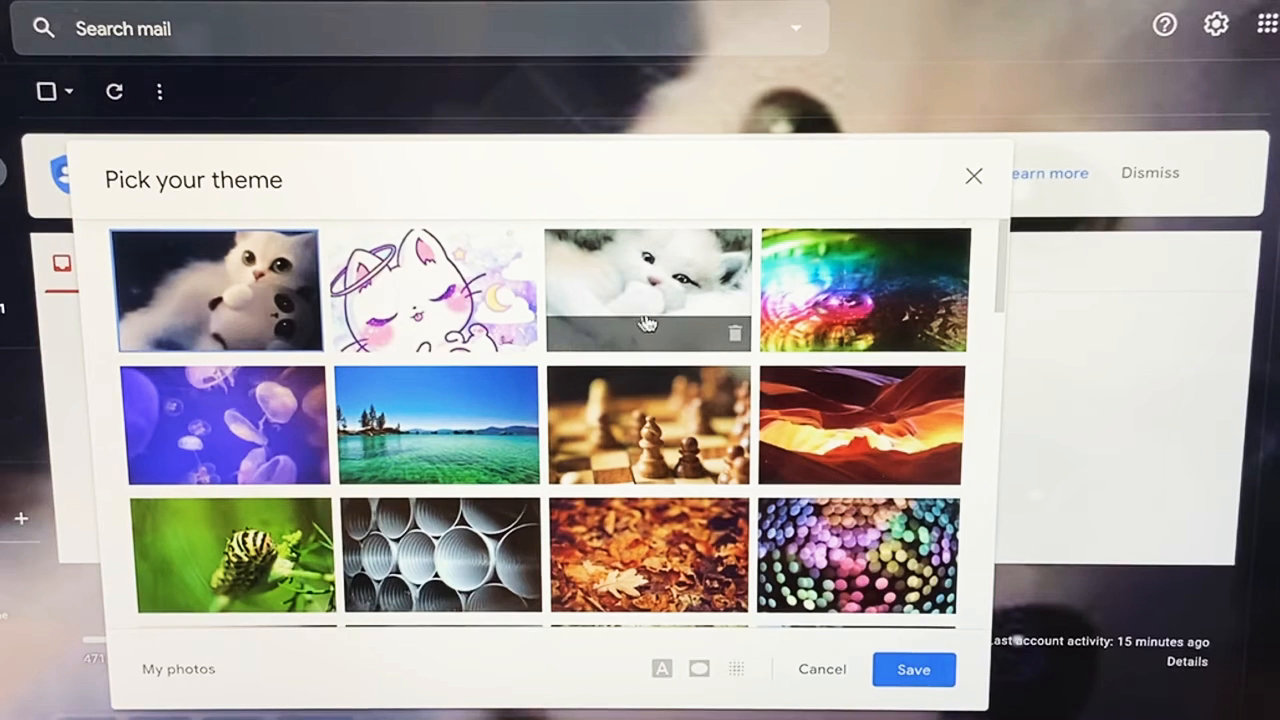
{"action": "mouse_move", "coordinate": [910, 330]}
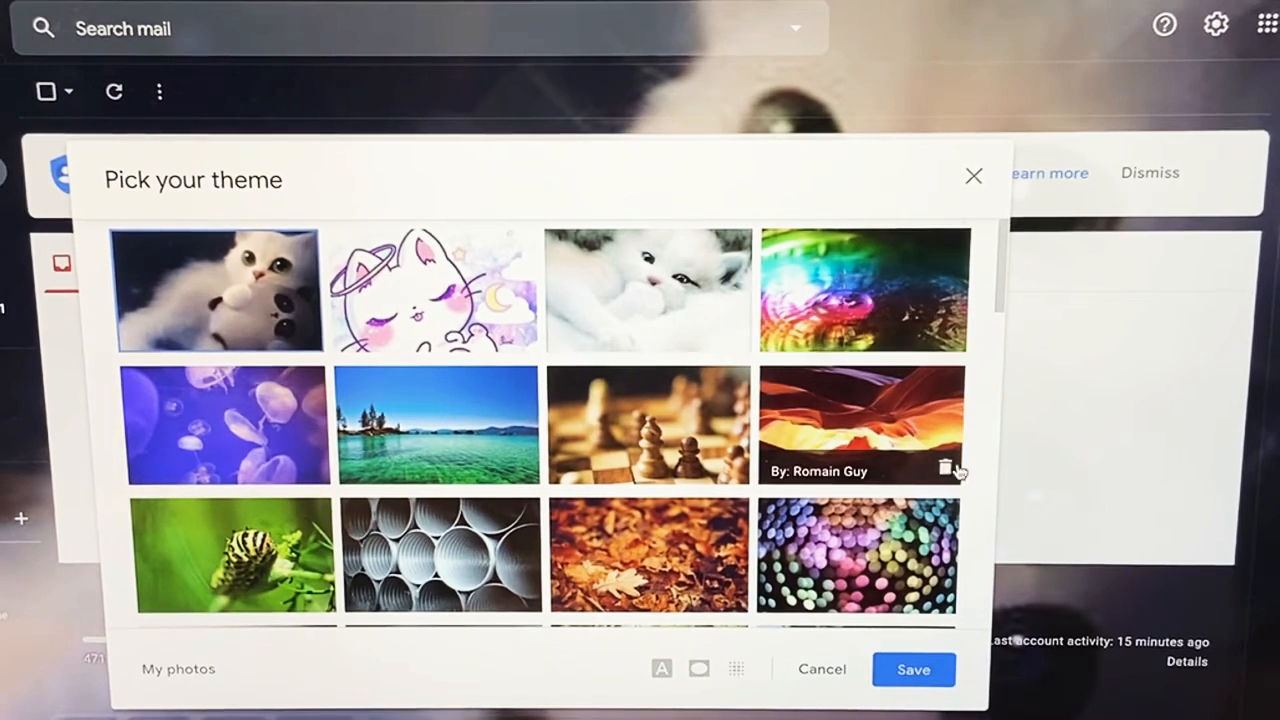
{"action": "mouse_move", "coordinate": [648, 556]}
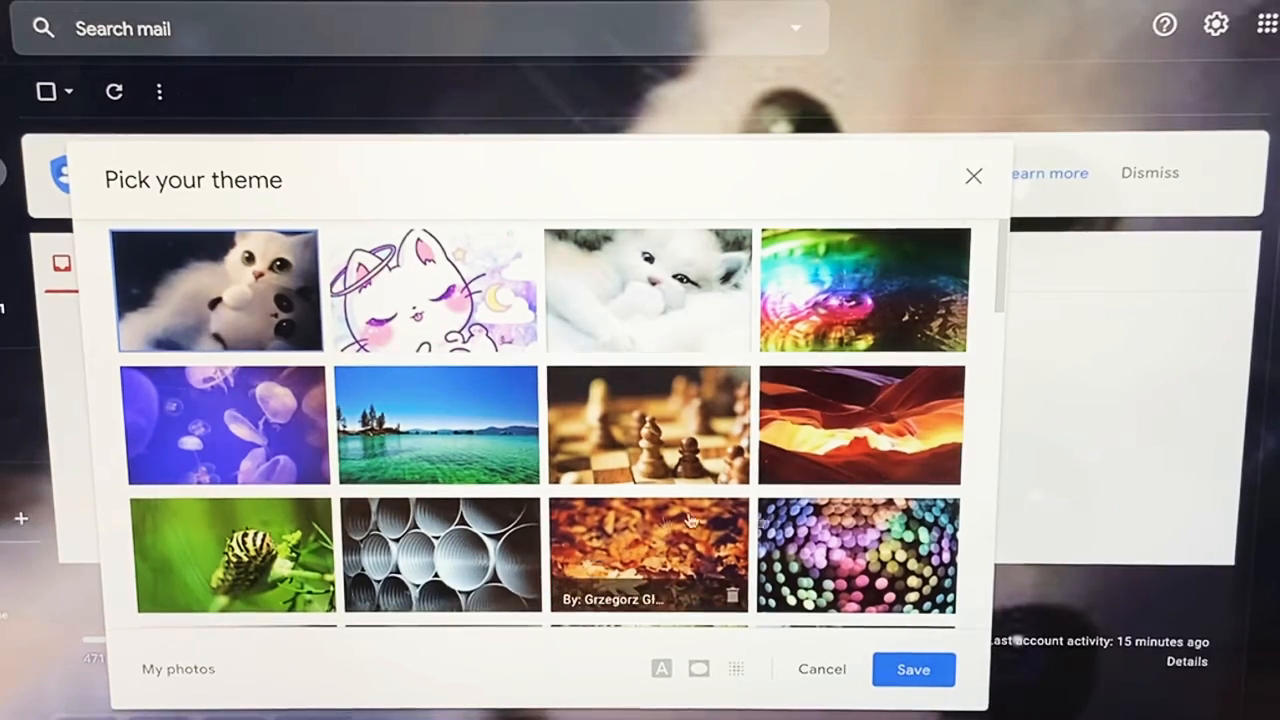
{"action": "scroll", "scroll_direction": "down", "scroll_amount": 3}
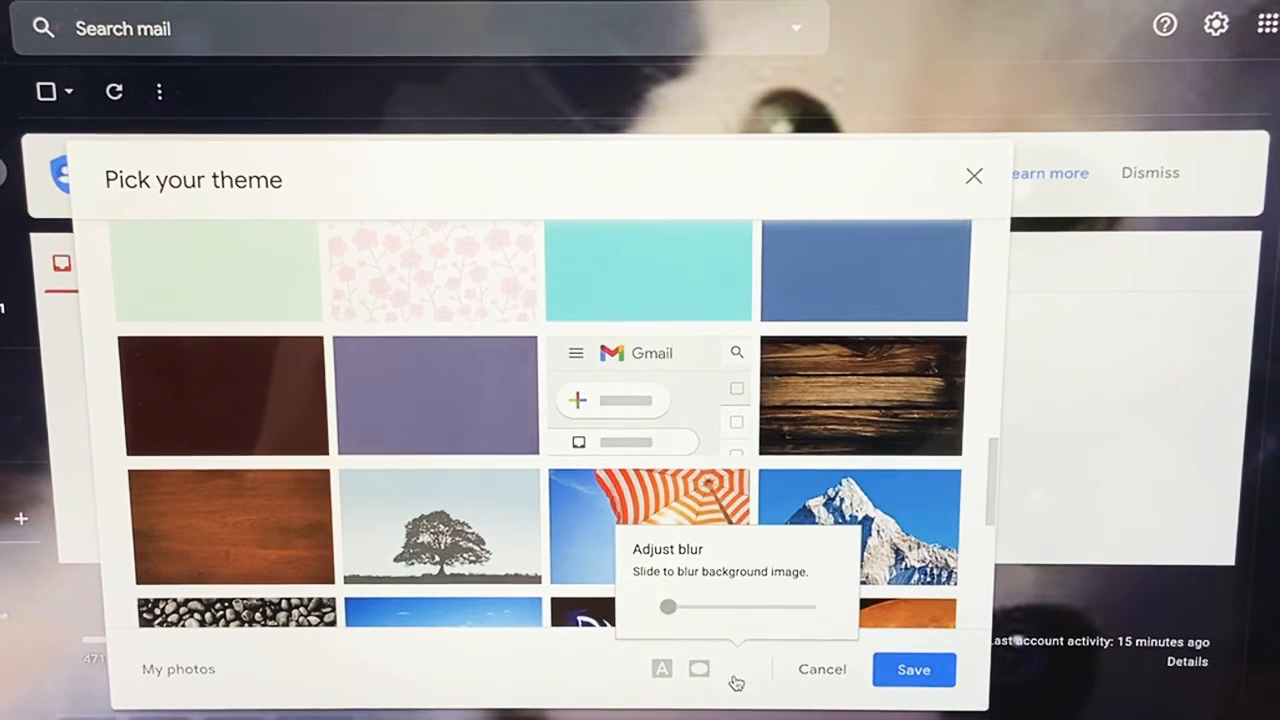
{"action": "left_click_drag", "start_coordinate": [668, 608], "coordinate": [702, 608]}
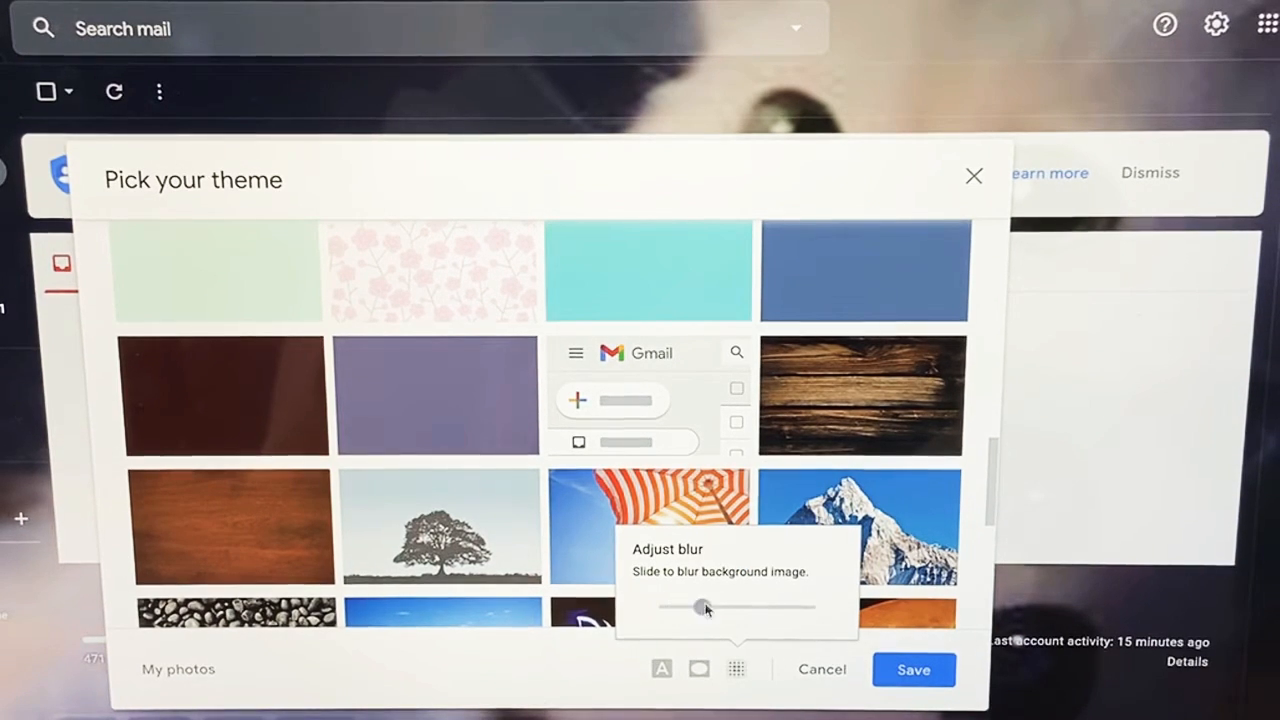
{"action": "left_click_drag", "start_coordinate": [704, 608], "coordinate": [668, 608]}
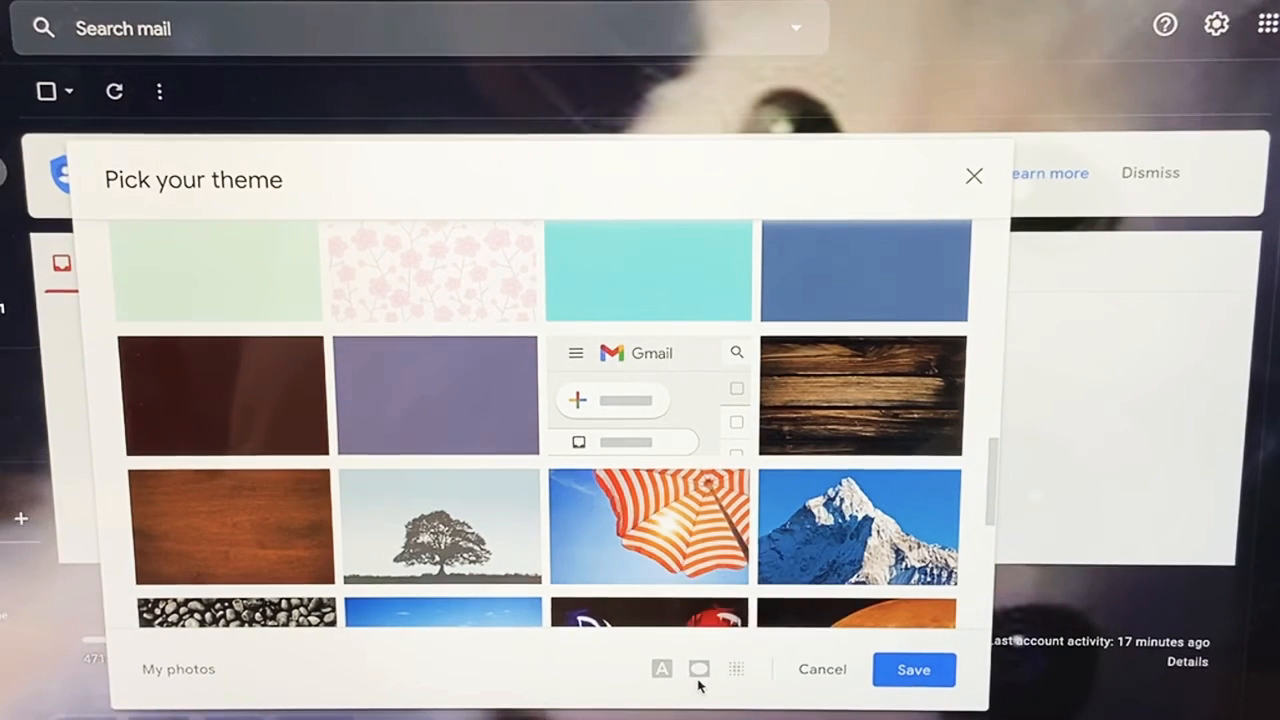
{"action": "left_click", "coordinate": [736, 668]}
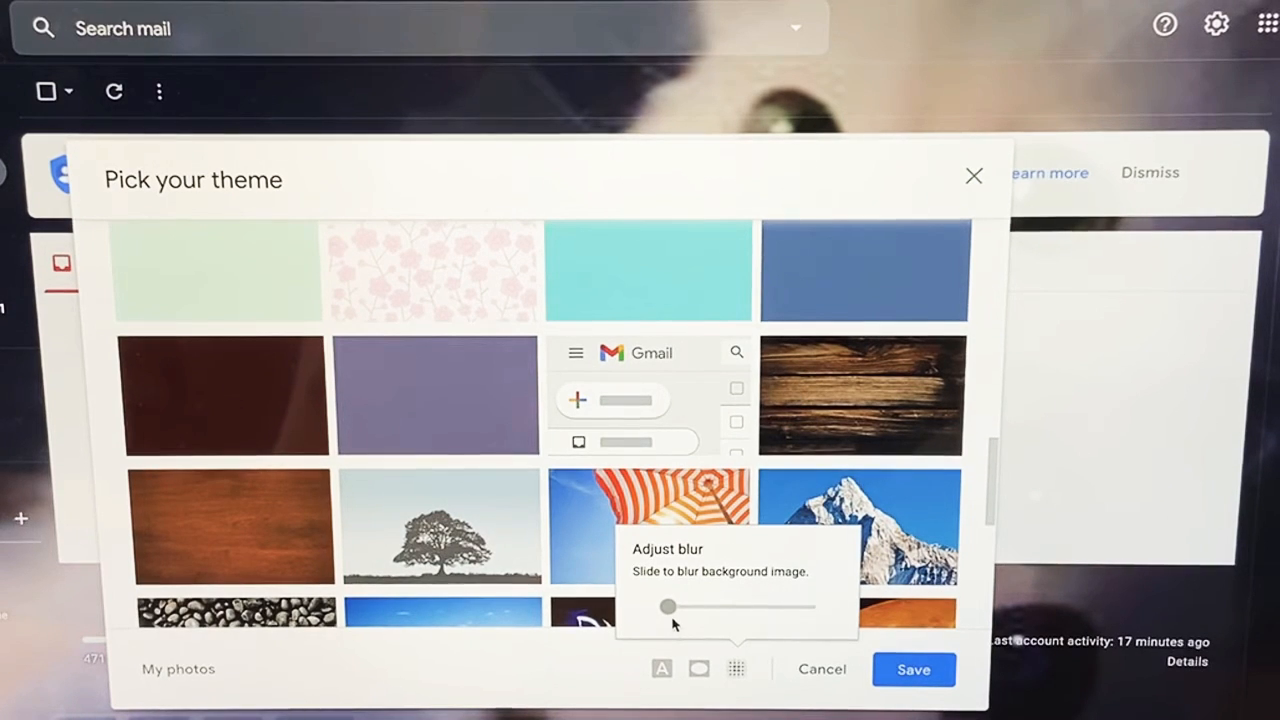
{"action": "left_click_drag", "start_coordinate": [668, 608], "coordinate": [740, 608]}
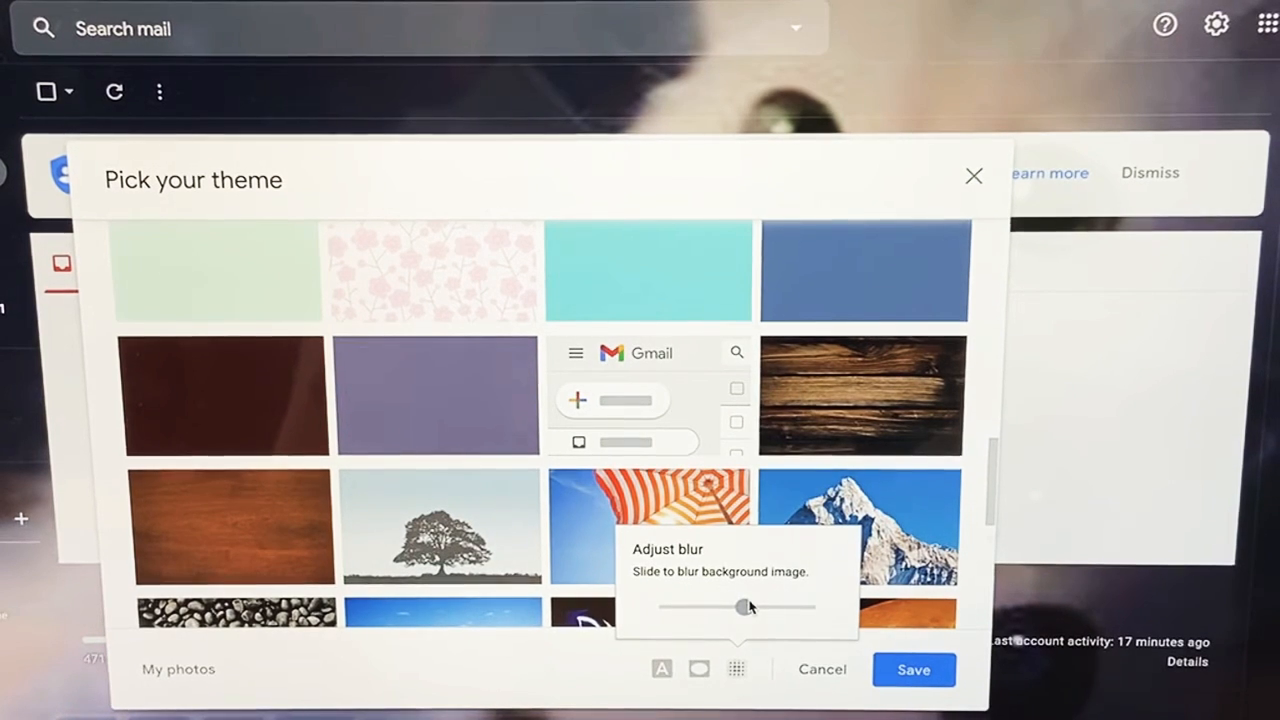
{"action": "left_click_drag", "start_coordinate": [738, 606], "coordinate": [788, 606]}
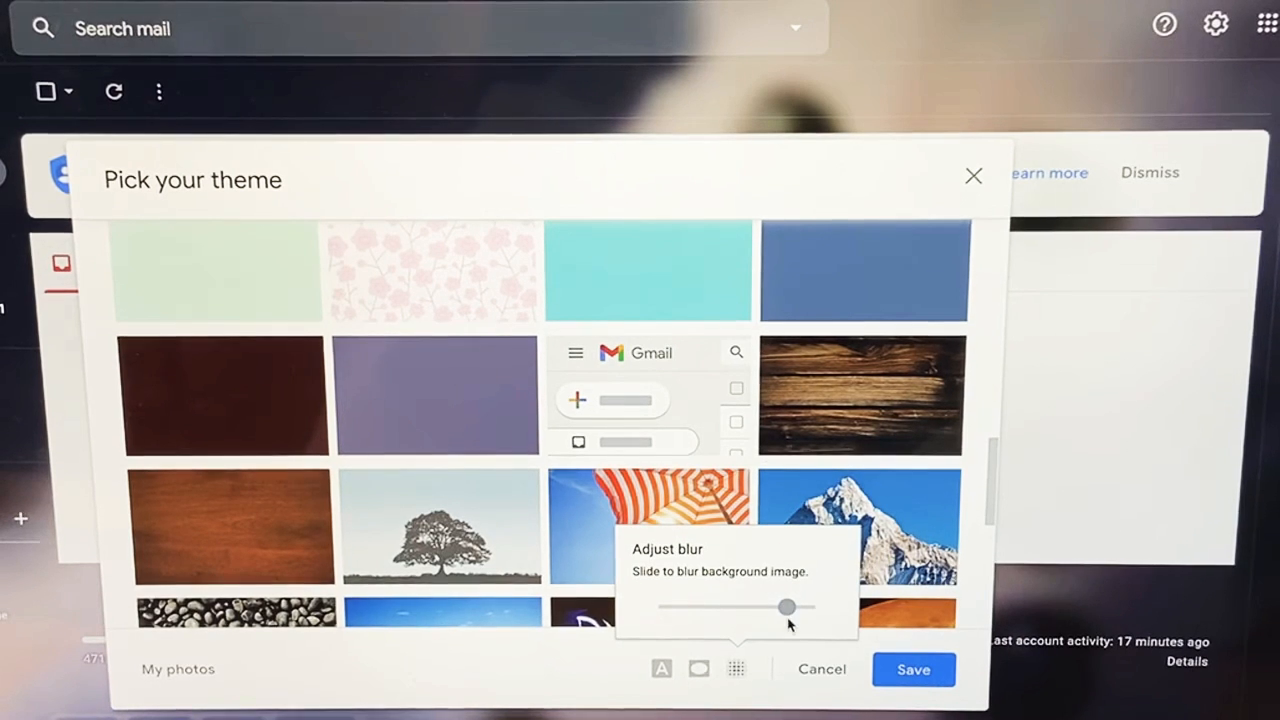
{"action": "left_click_drag", "start_coordinate": [788, 608], "coordinate": [684, 608]}
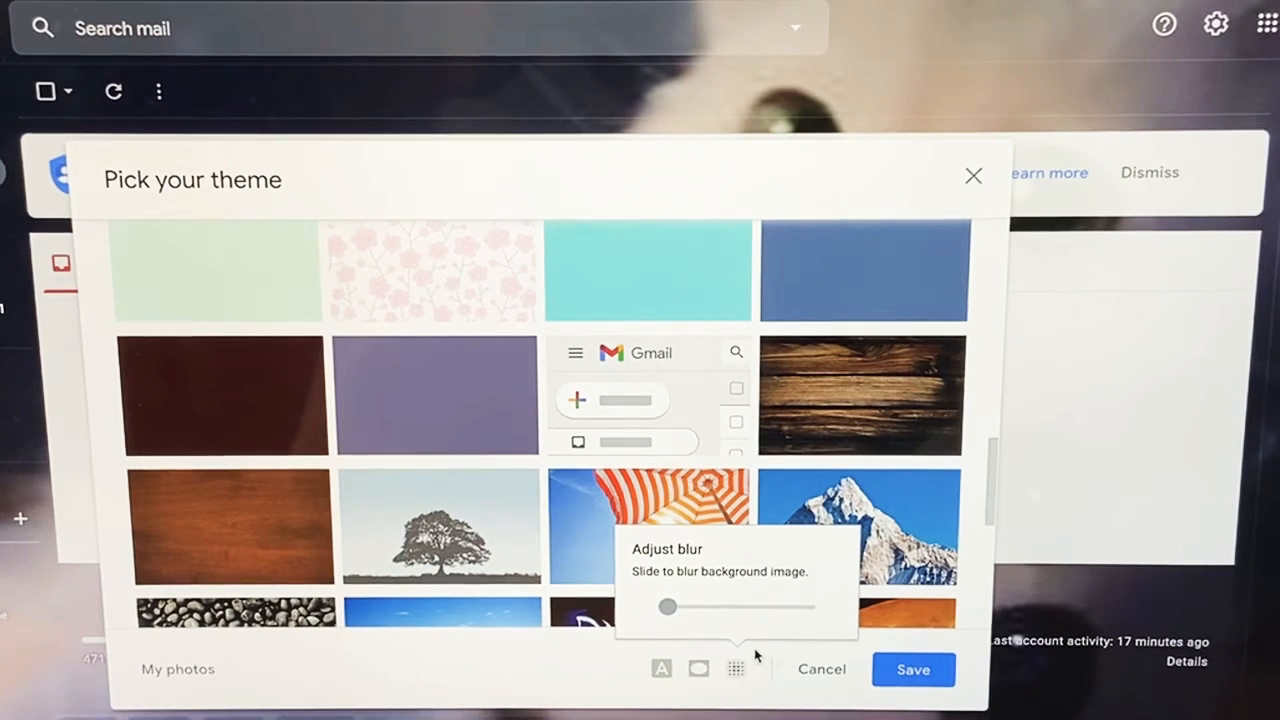
- Set a strong corner vignette on the theme, near the slider's maximum
{"action": "left_click", "coordinate": [698, 668]}
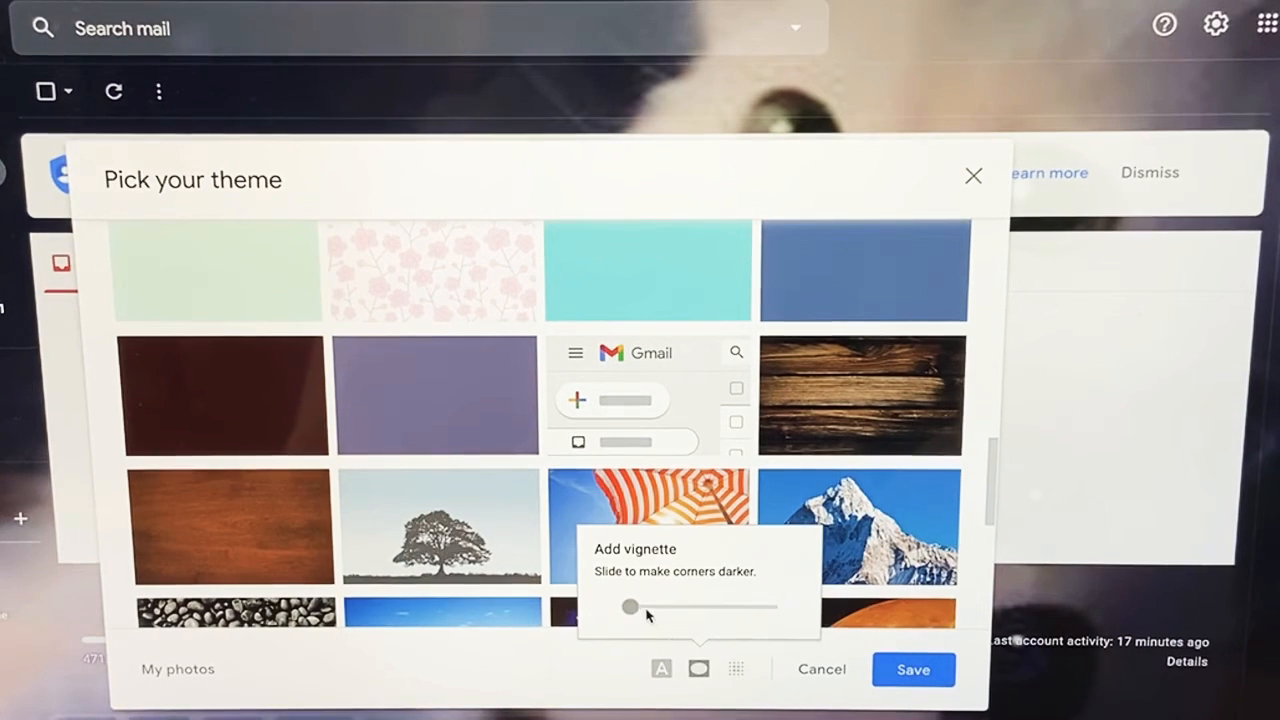
{"action": "left_click_drag", "start_coordinate": [630, 606], "coordinate": [768, 606]}
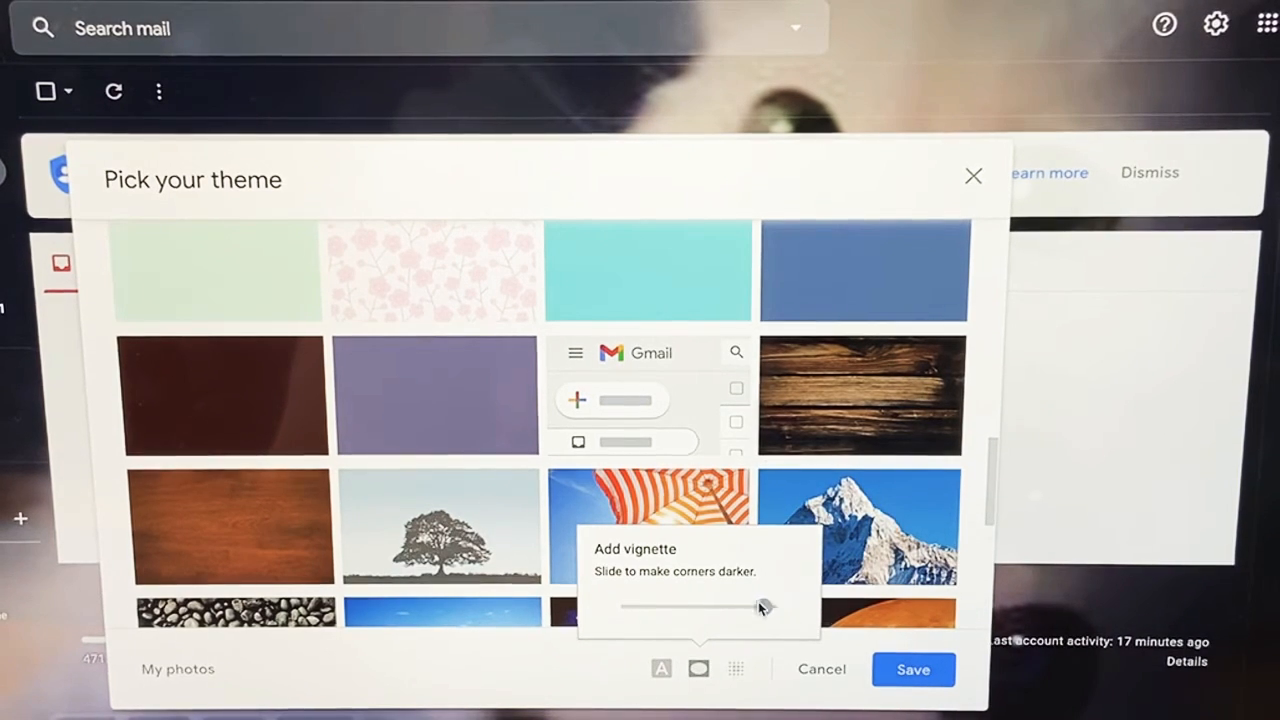
{"action": "left_click_drag", "start_coordinate": [764, 608], "coordinate": [756, 608]}
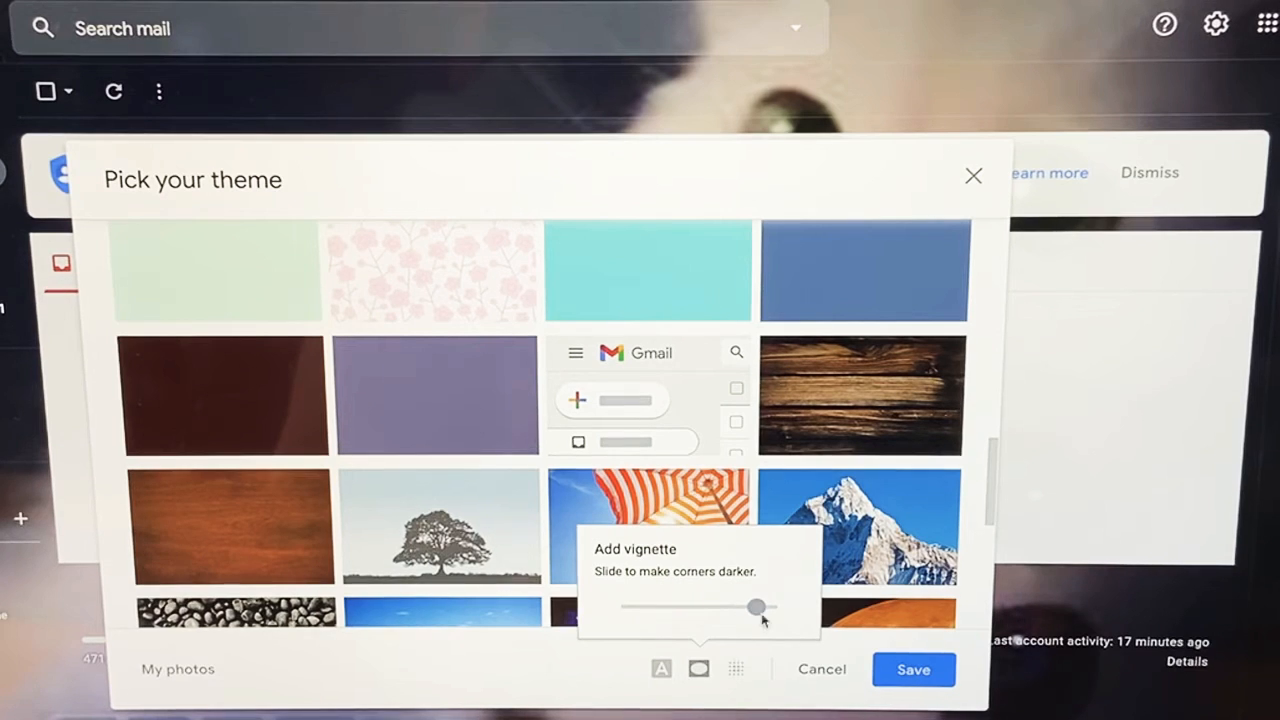
{"action": "left_click_drag", "start_coordinate": [756, 606], "coordinate": [744, 606]}
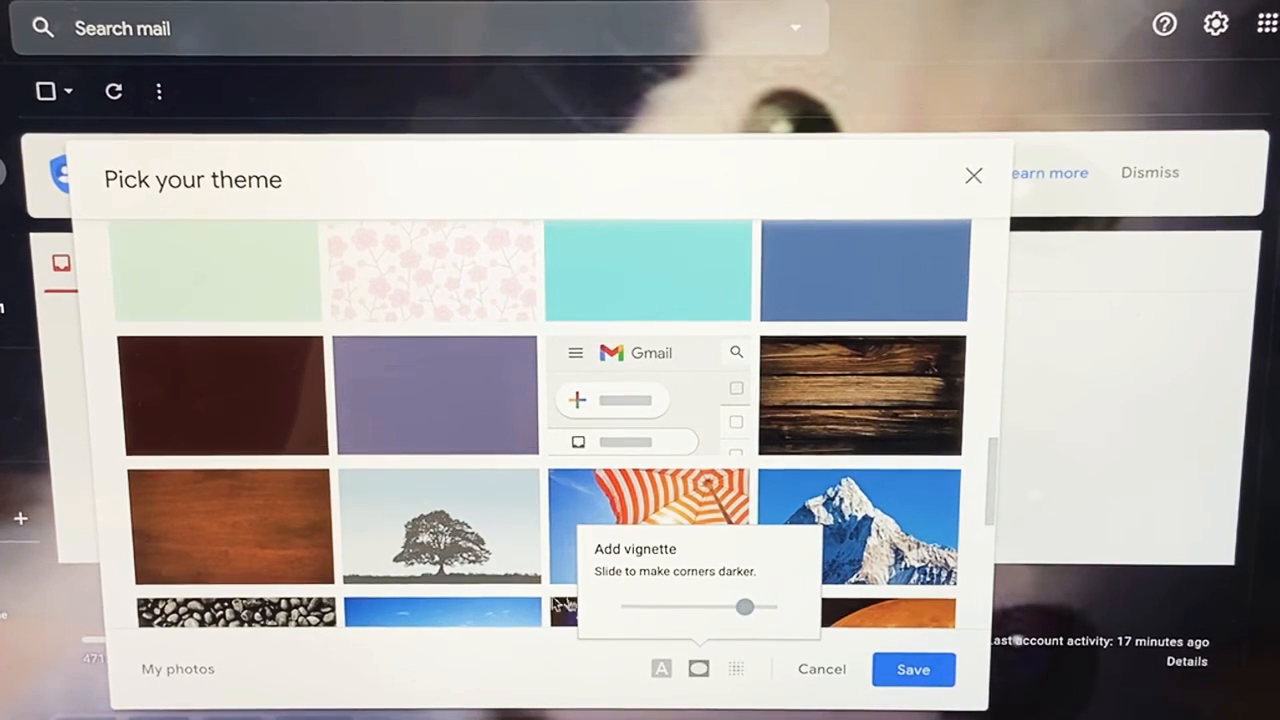
{"action": "left_click_drag", "start_coordinate": [744, 606], "coordinate": [648, 606]}
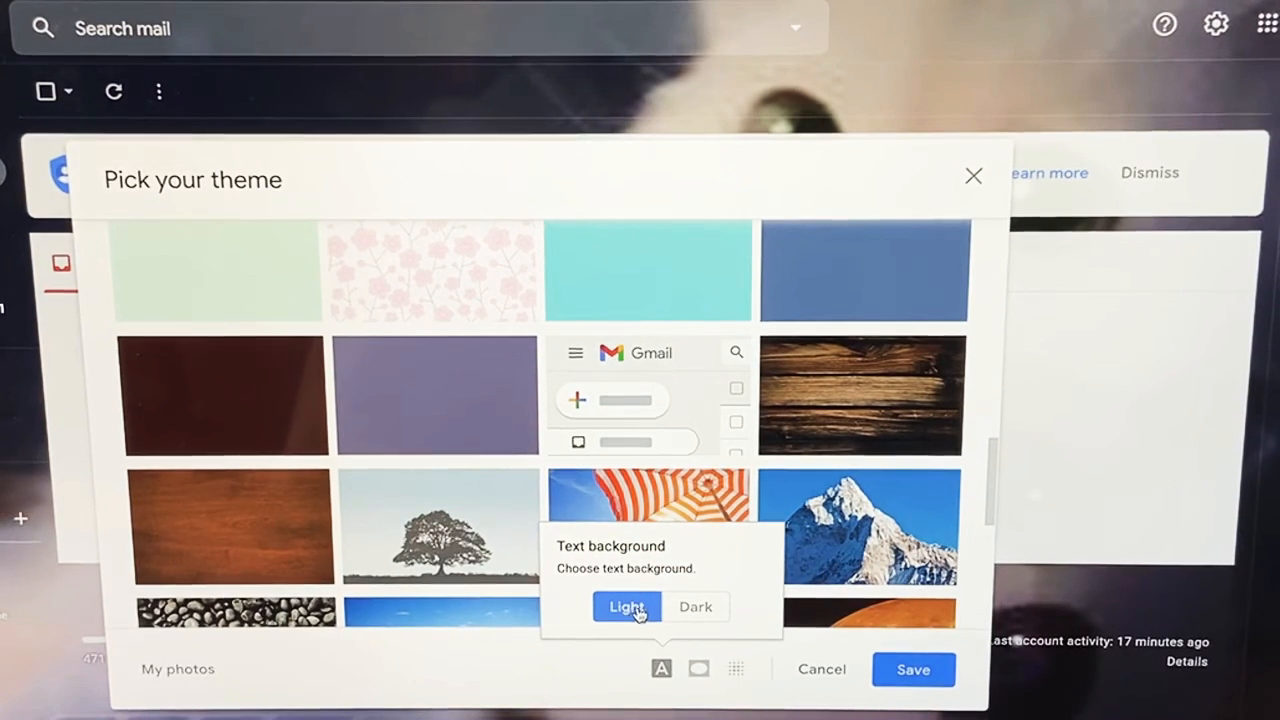
{"action": "mouse_move", "coordinate": [700, 624]}
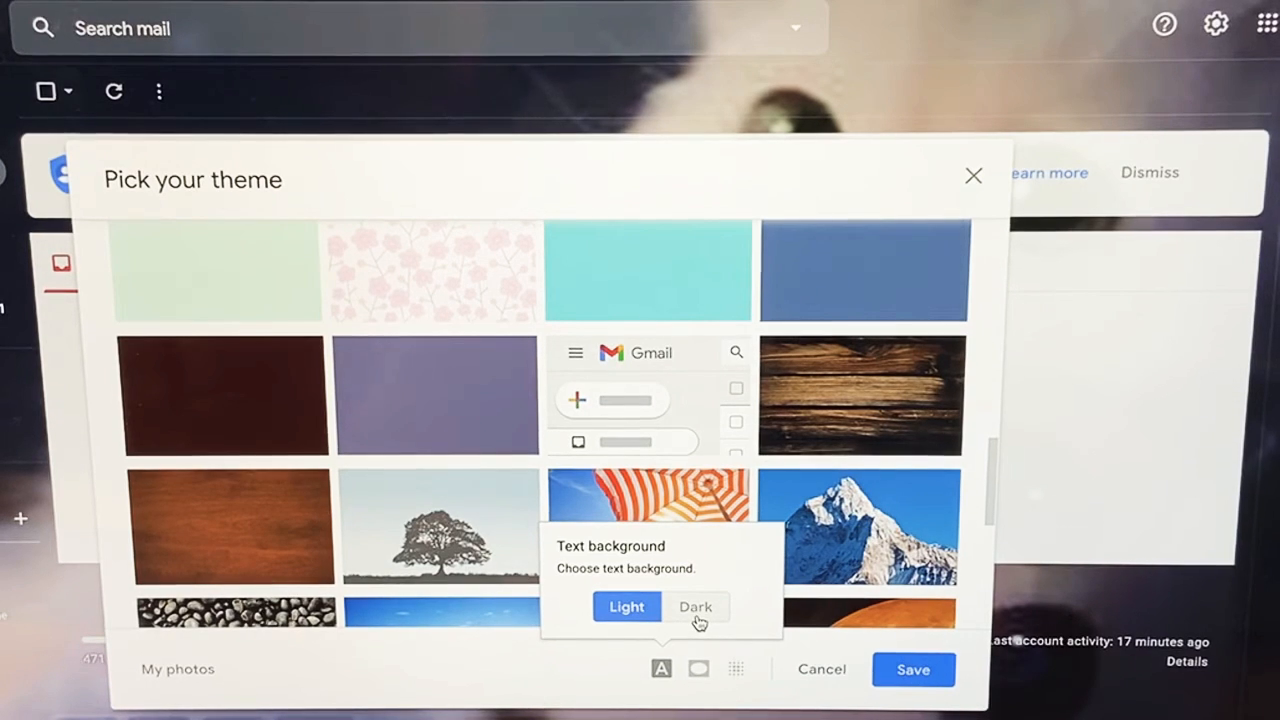
- Set the theme's text background to Dark
{"action": "left_click", "coordinate": [696, 606]}
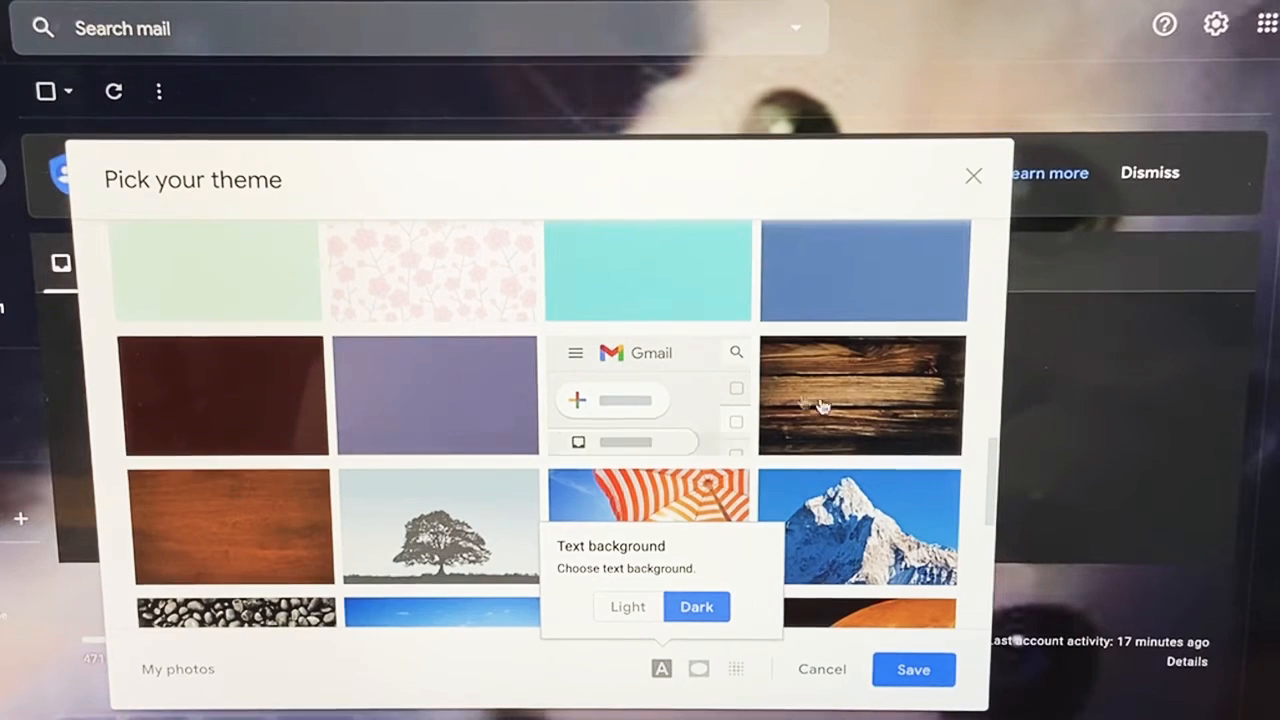
{"action": "mouse_move", "coordinate": [1208, 98]}
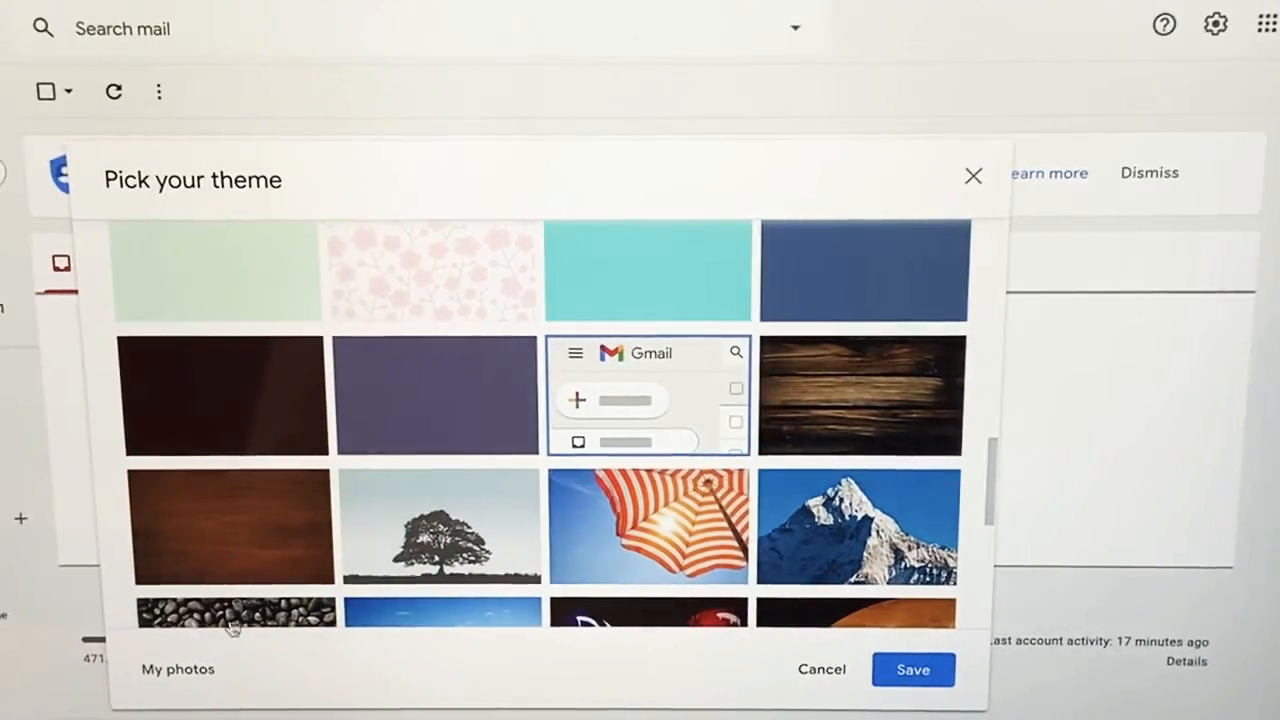
{"action": "mouse_move", "coordinate": [424, 368]}
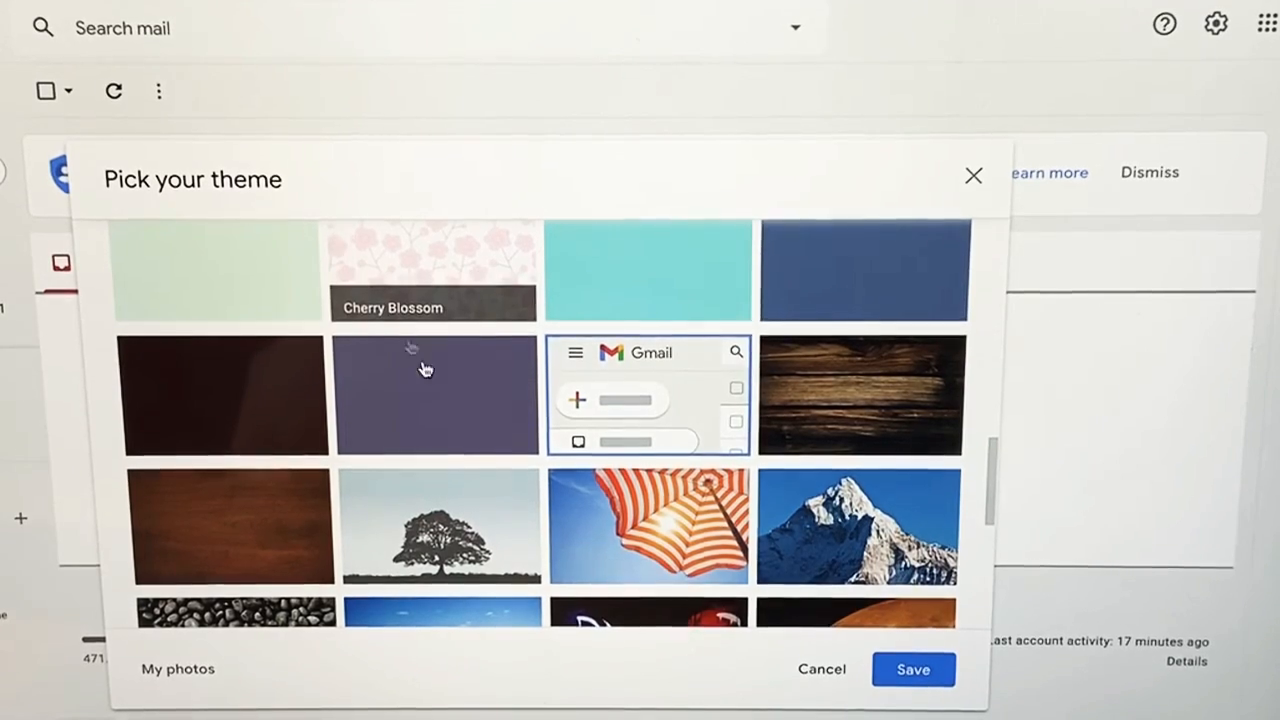
- Preview the white kitten image, then return to the cartoon cat picture as background
{"action": "scroll", "scroll_direction": "down", "scroll_amount": 3}
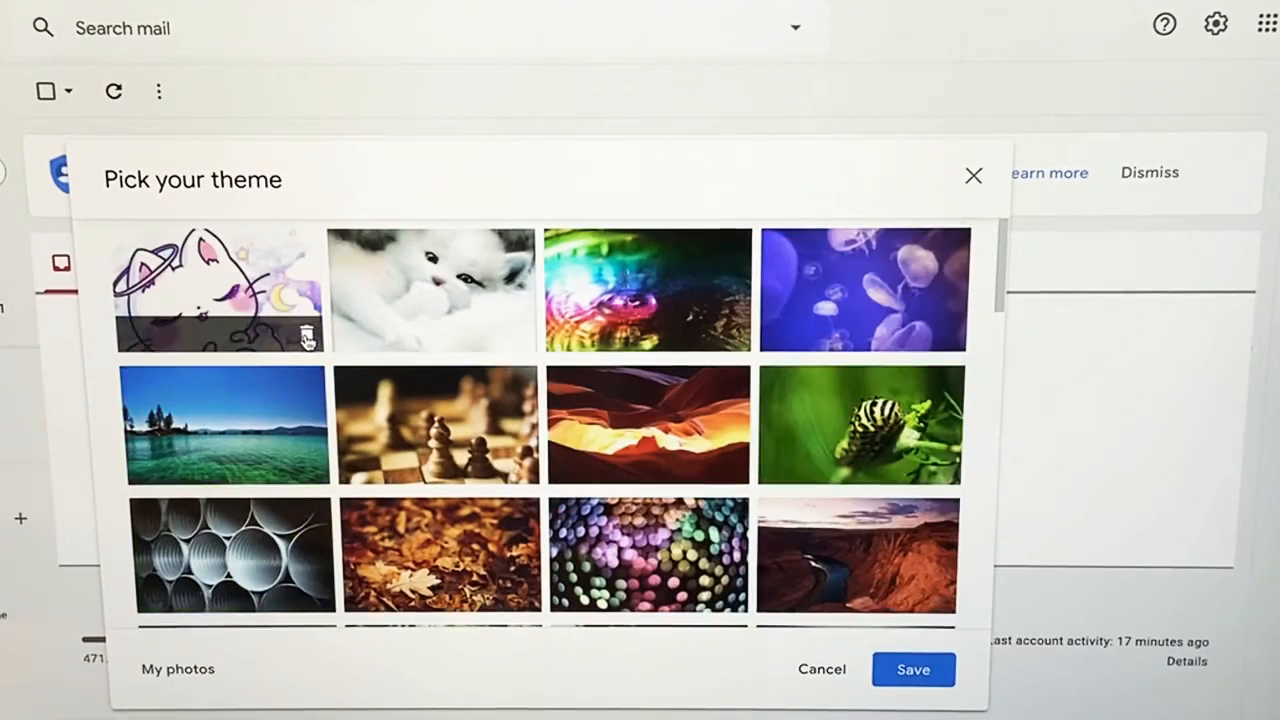
{"action": "left_click", "coordinate": [432, 290]}
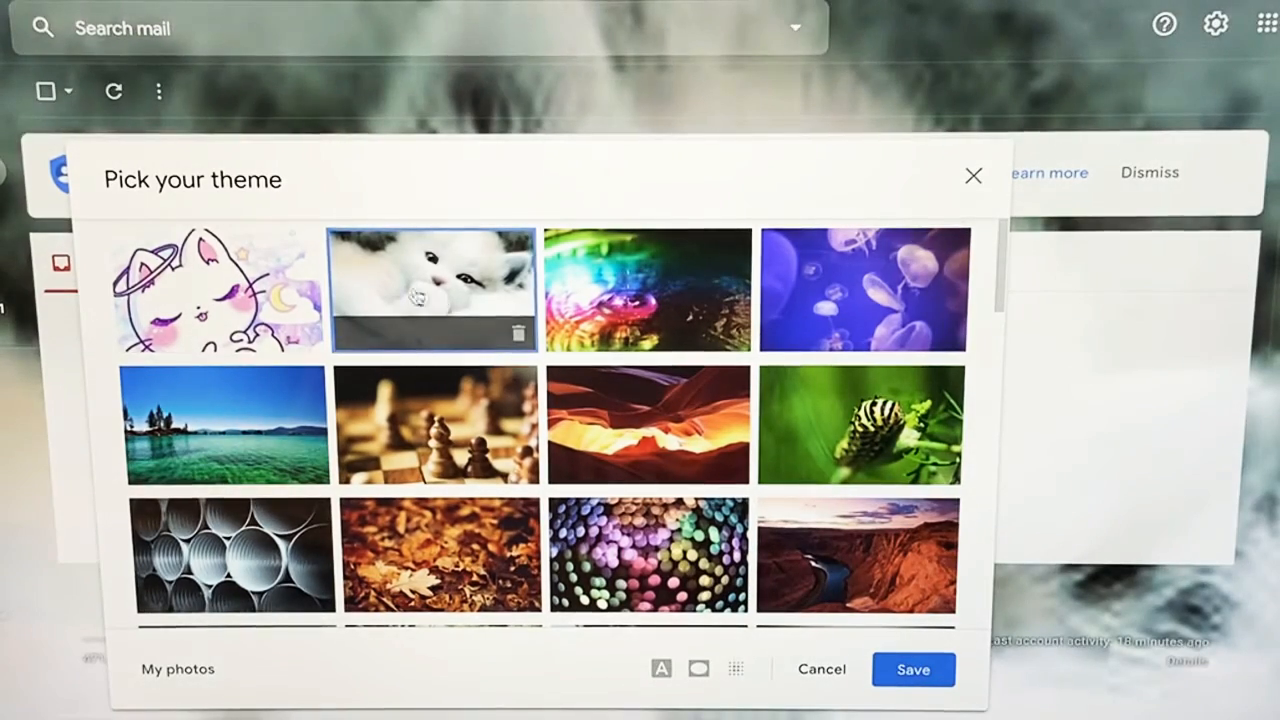
{"action": "left_click", "coordinate": [216, 290]}
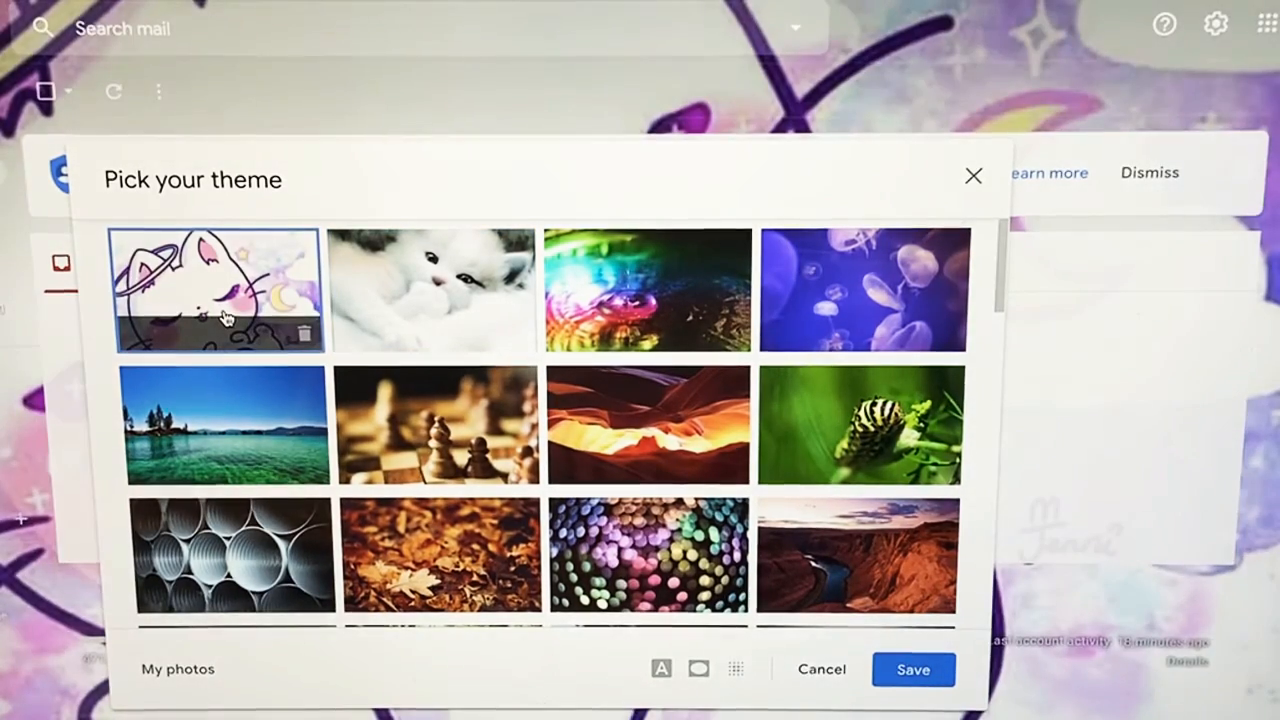
- Browse the colour and illustrated themes further down the grid
{"action": "scroll", "scroll_direction": "down", "scroll_amount": 3}
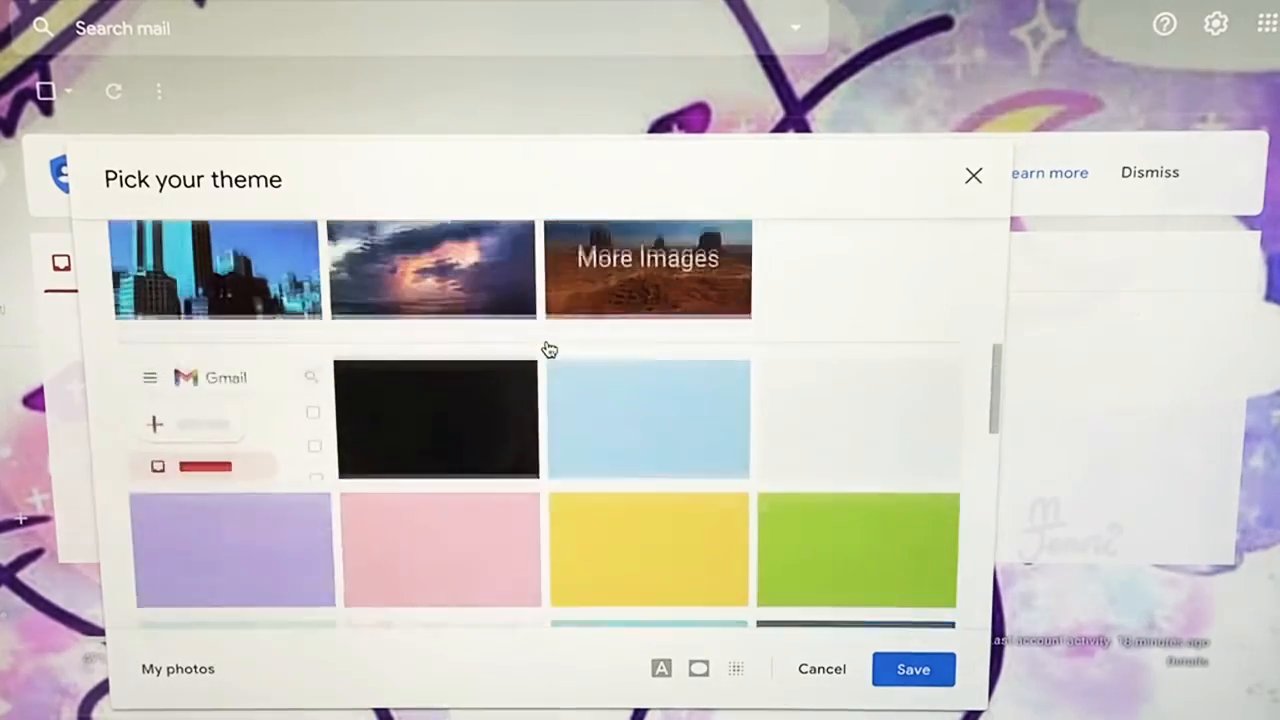
{"action": "scroll", "scroll_direction": "down", "scroll_amount": 3}
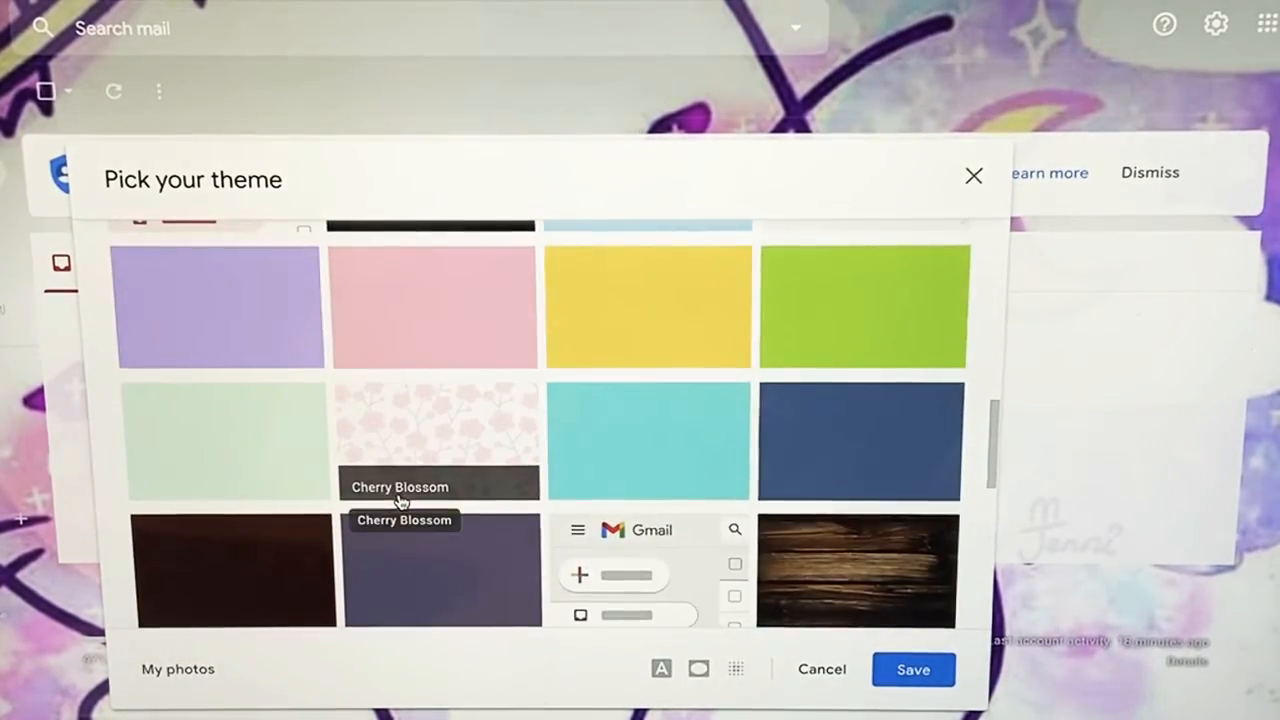
{"action": "scroll", "scroll_direction": "down", "scroll_amount": 3}
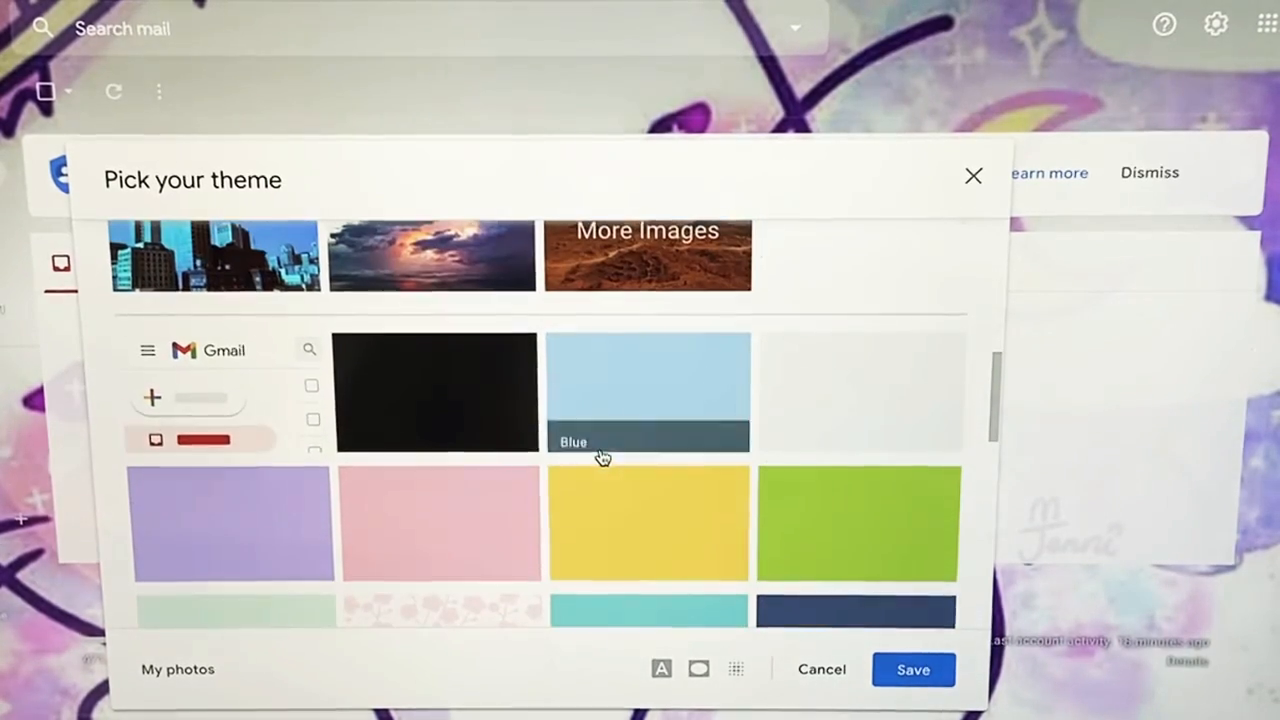
{"action": "scroll", "scroll_direction": "down", "scroll_amount": 3}
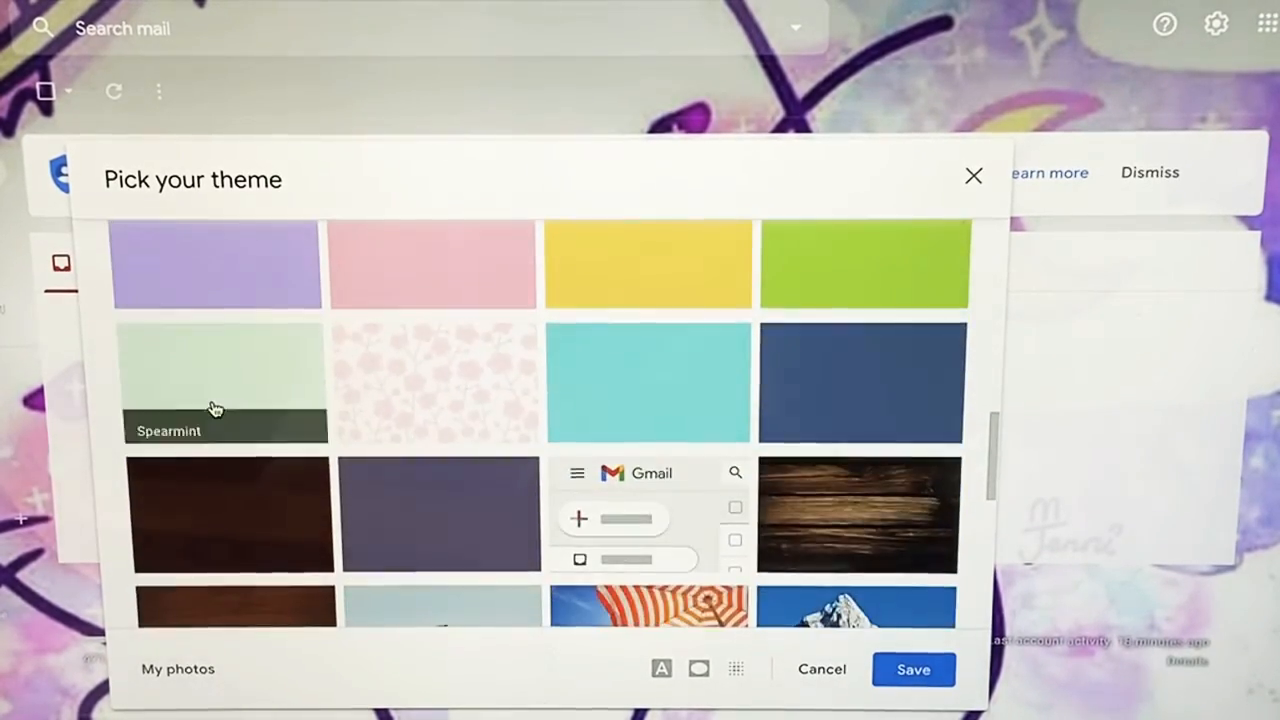
{"action": "scroll", "scroll_direction": "down", "scroll_amount": 3}
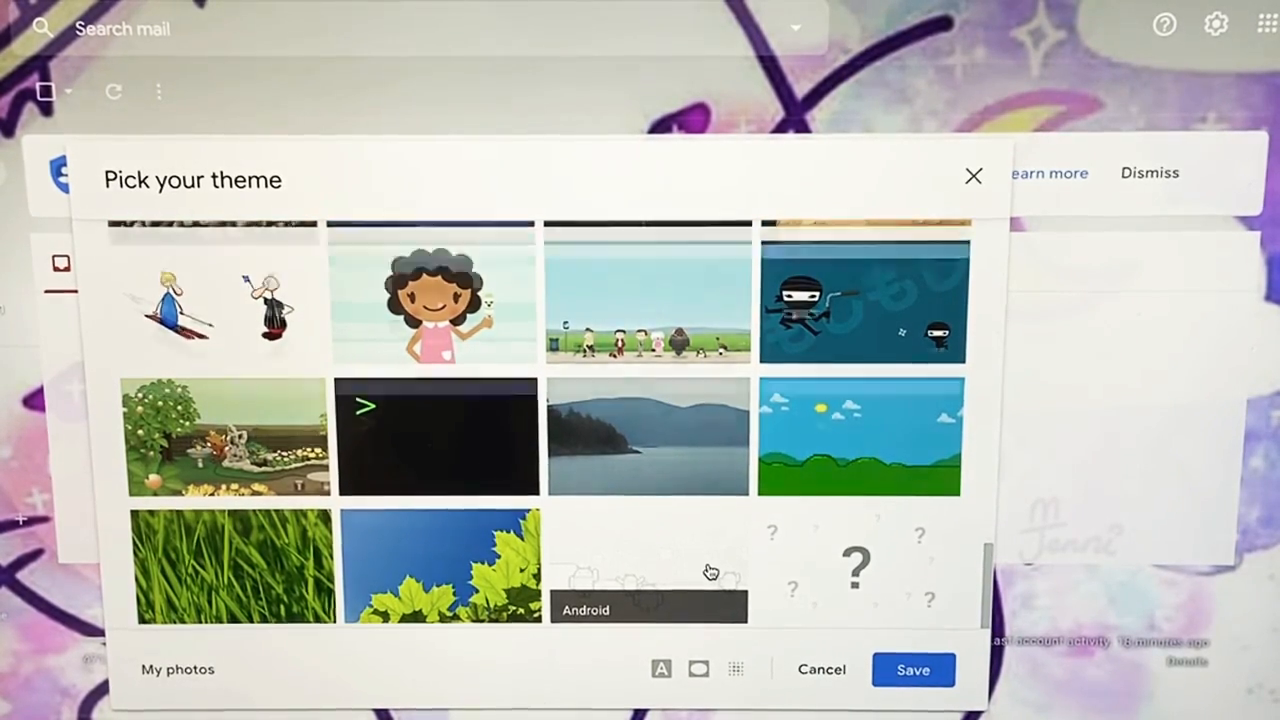
{"action": "scroll", "scroll_direction": "up", "scroll_amount": 3}
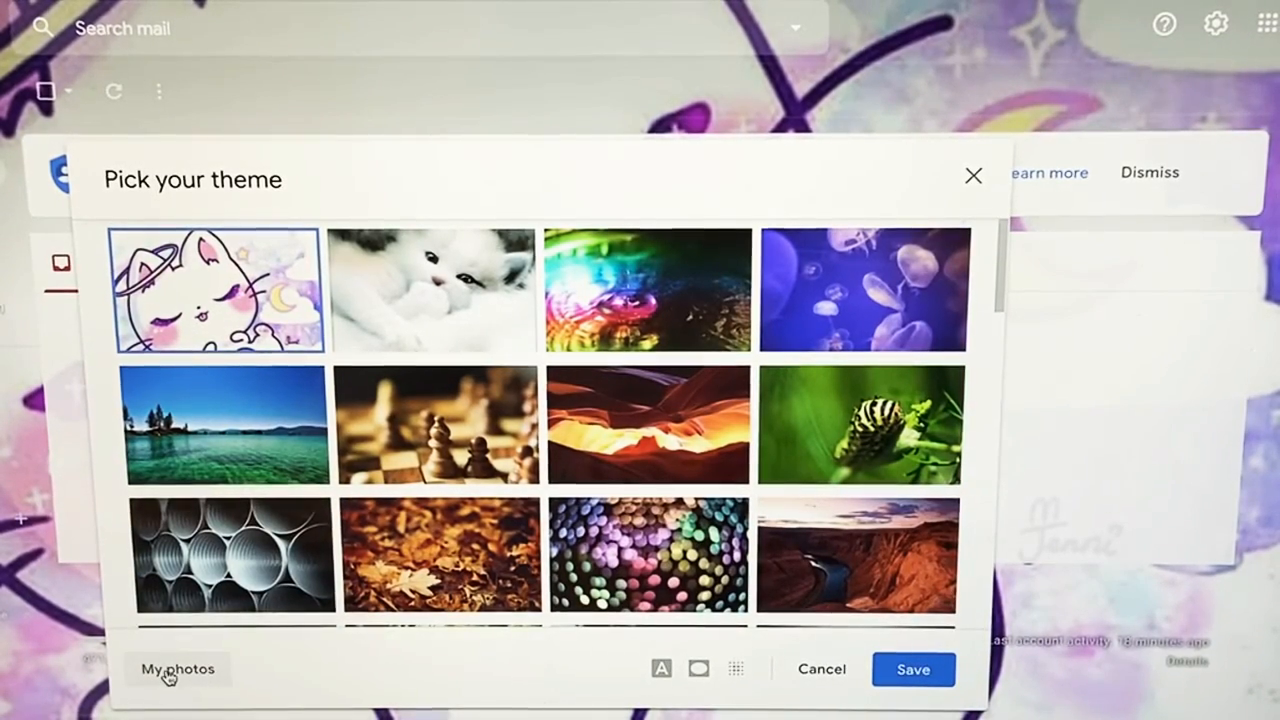
- Select the Donuts cat photo from My photos' 3 November 2020 album as background
{"action": "left_click", "coordinate": [176, 668]}
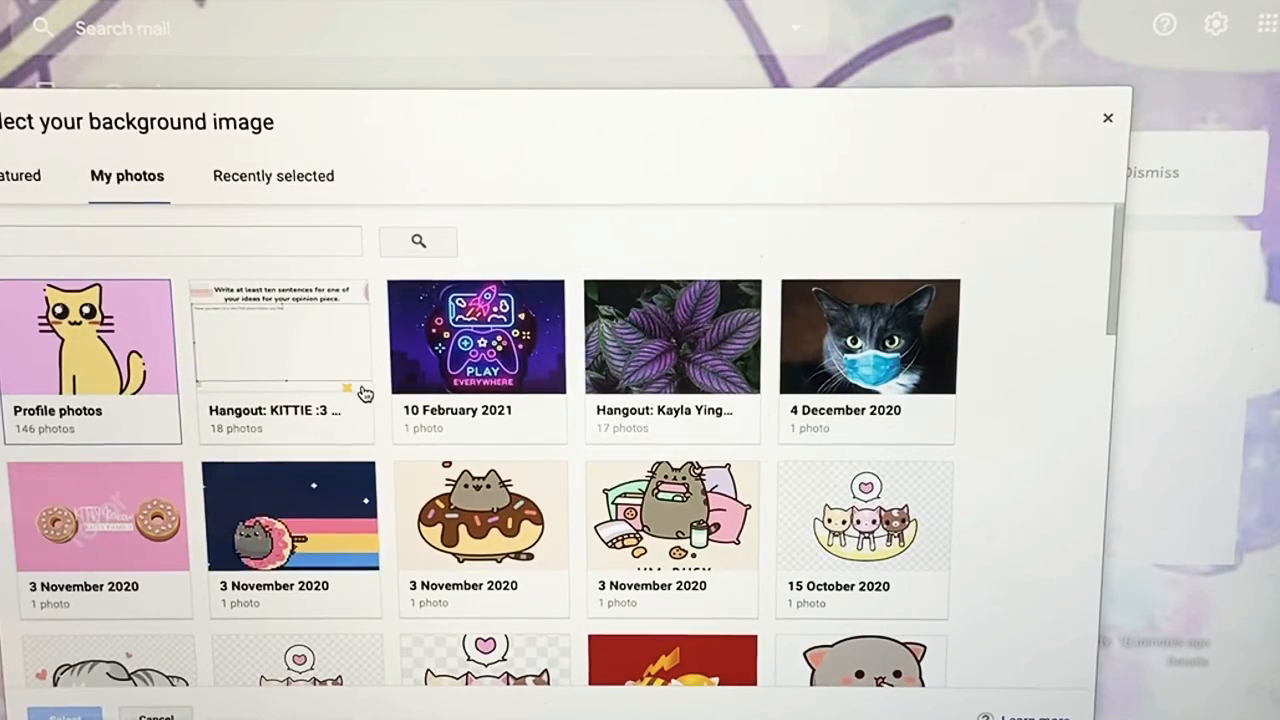
{"action": "mouse_move", "coordinate": [876, 424]}
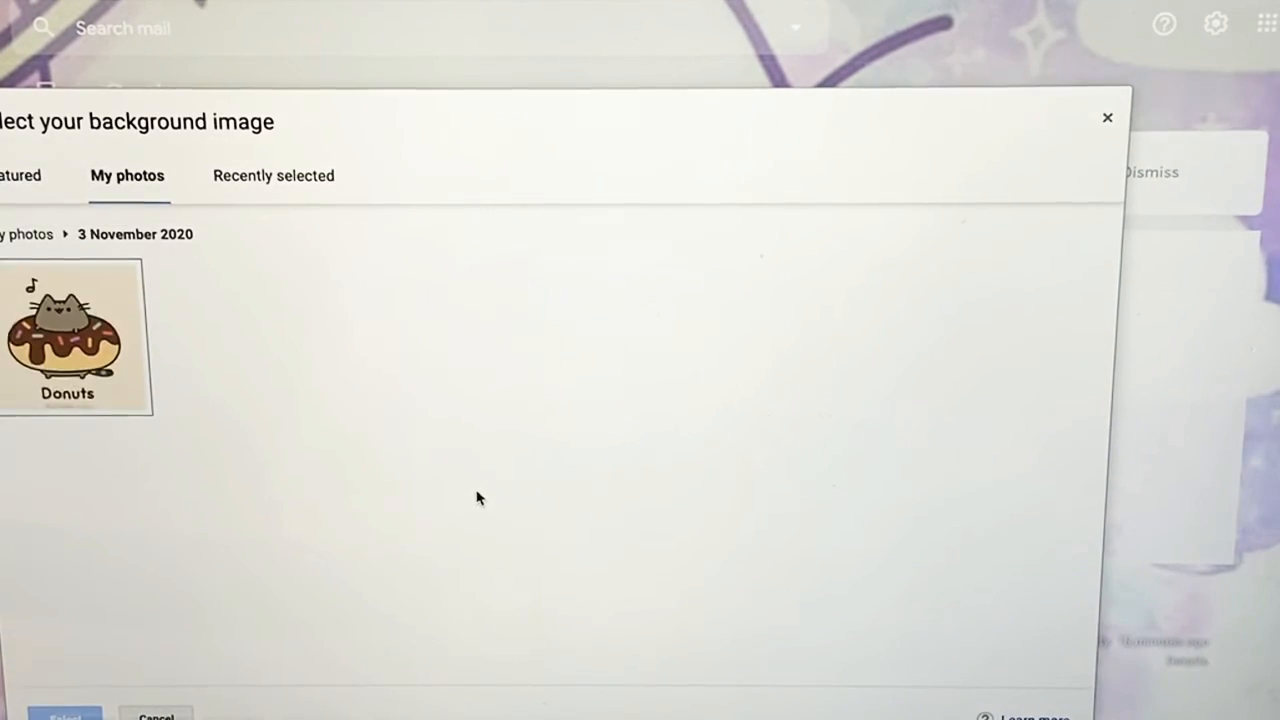
{"action": "left_click", "coordinate": [68, 336]}
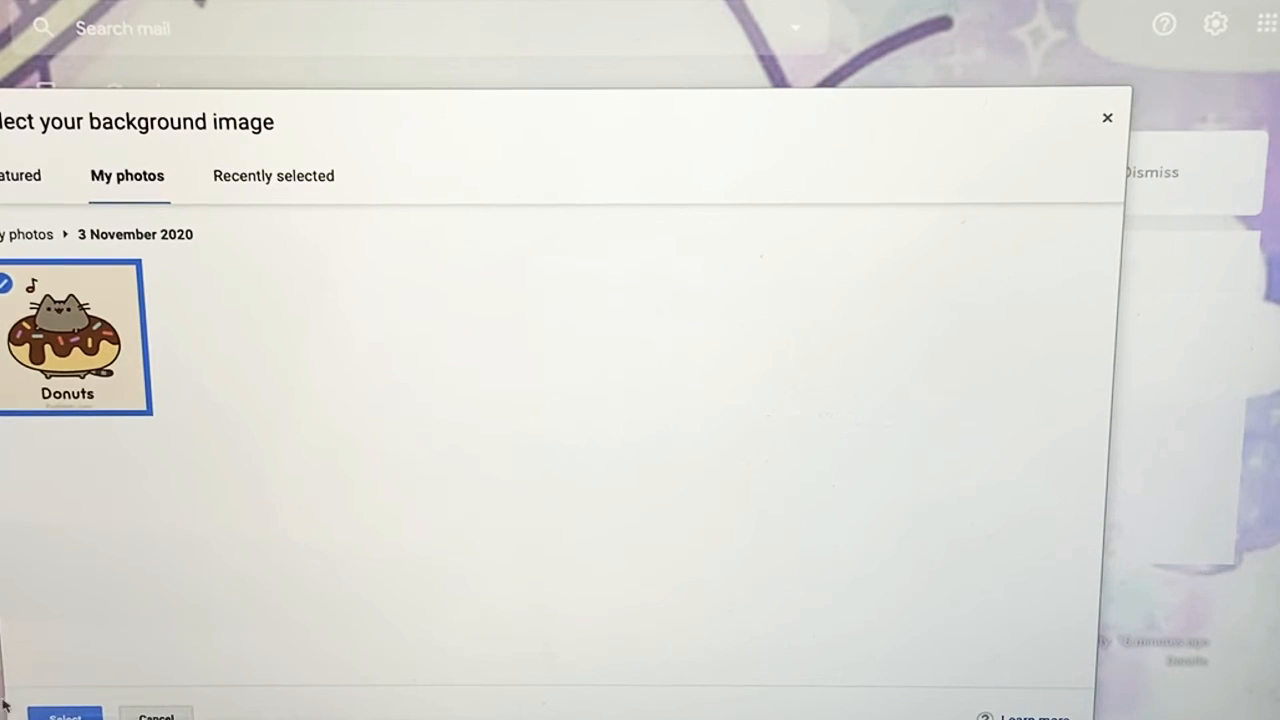